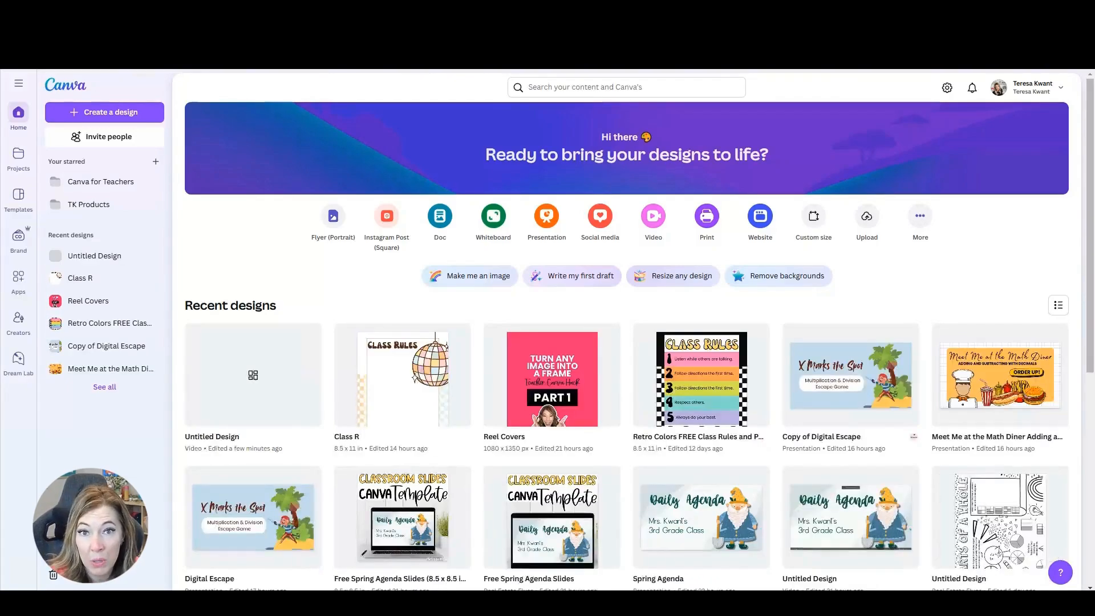
Search the Canva home for 'feed me' to find the Feed Valentino template.
{"action": "type", "text": "feed me"}
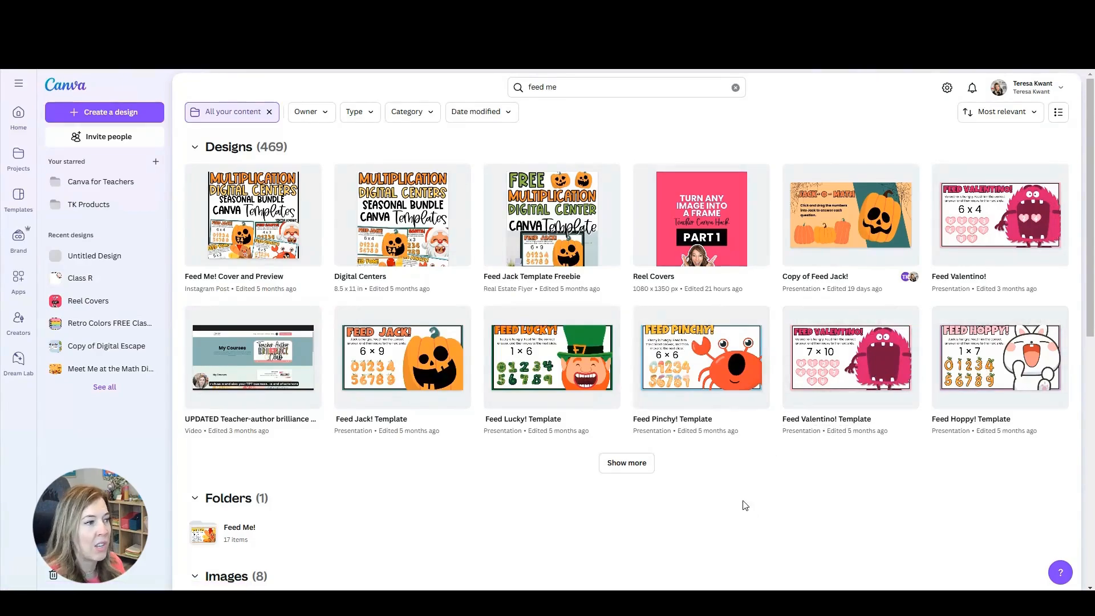
{"action": "mouse_move", "coordinate": [850, 358]}
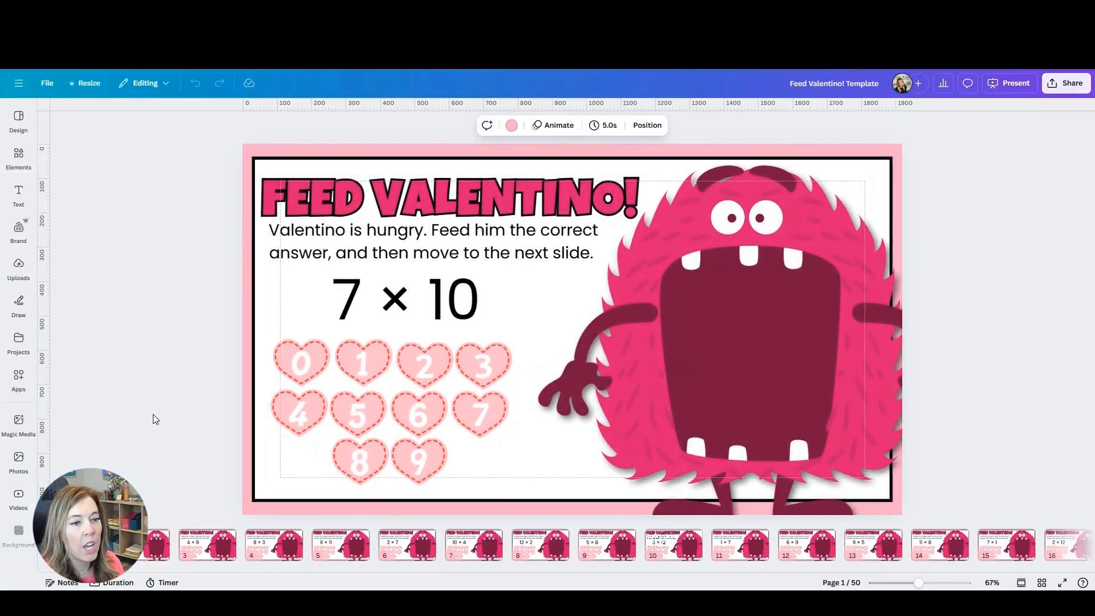
Drag a numbered heart answer into the monster's mouth on the Feed Valentino slide.
{"action": "left_click", "coordinate": [479, 413]}
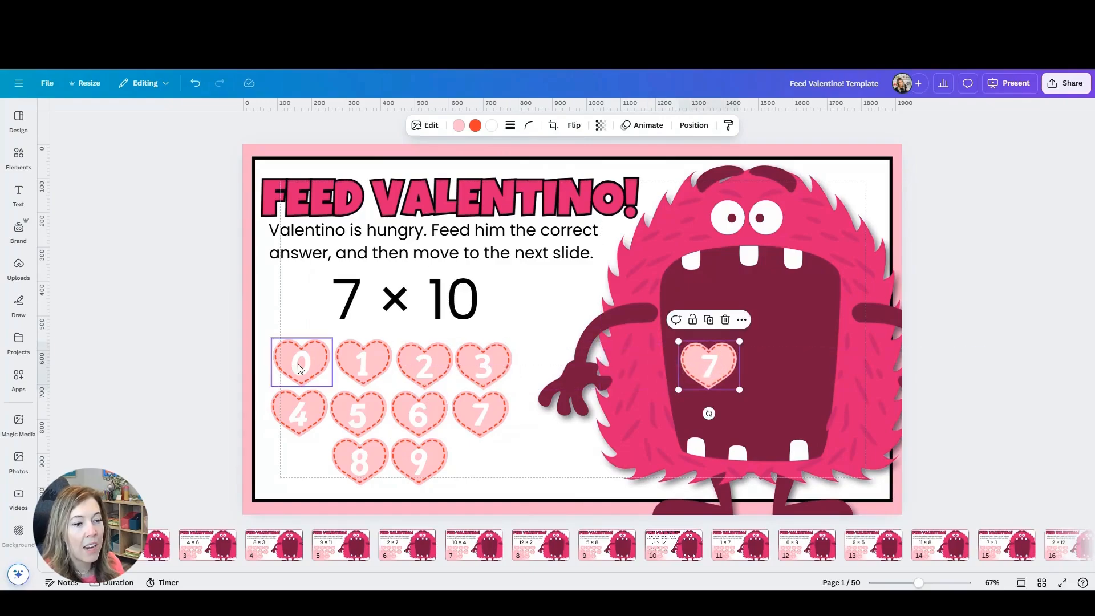
{"action": "left_click_drag", "start_coordinate": [709, 366], "coordinate": [768, 361]}
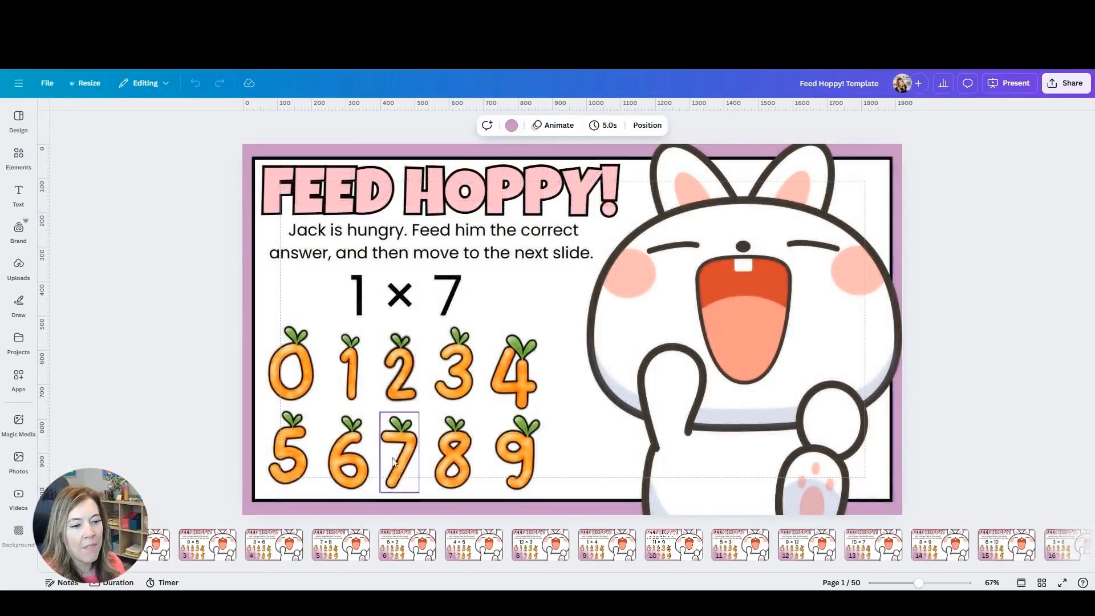
In Feed Hoppy, place carrot 7 in the bunny's mouth, then head back home.
{"action": "left_click", "coordinate": [513, 370]}
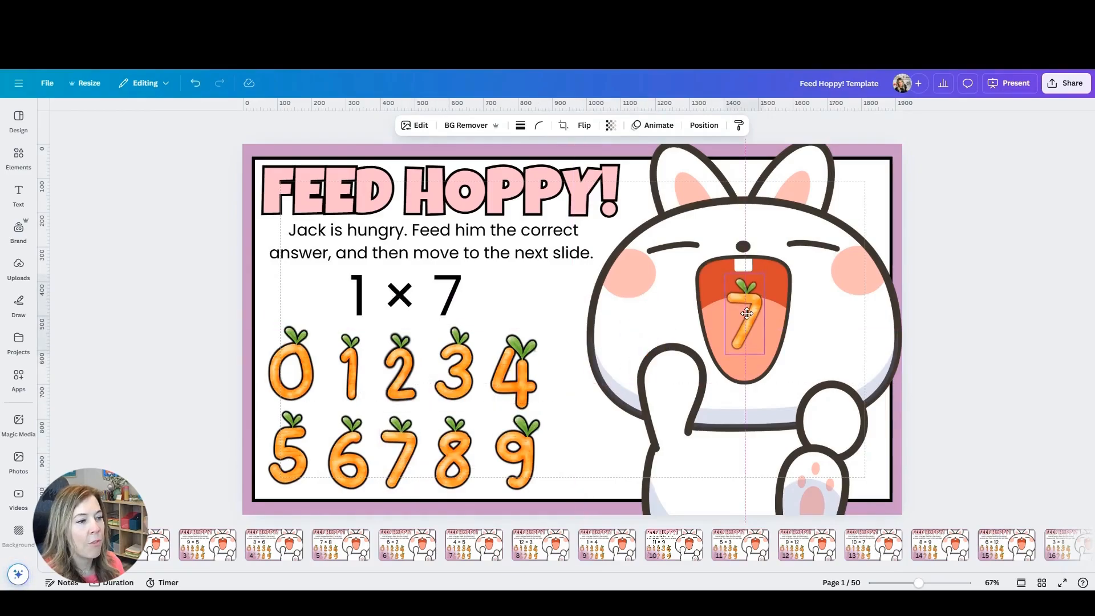
{"action": "left_click", "coordinate": [744, 314]}
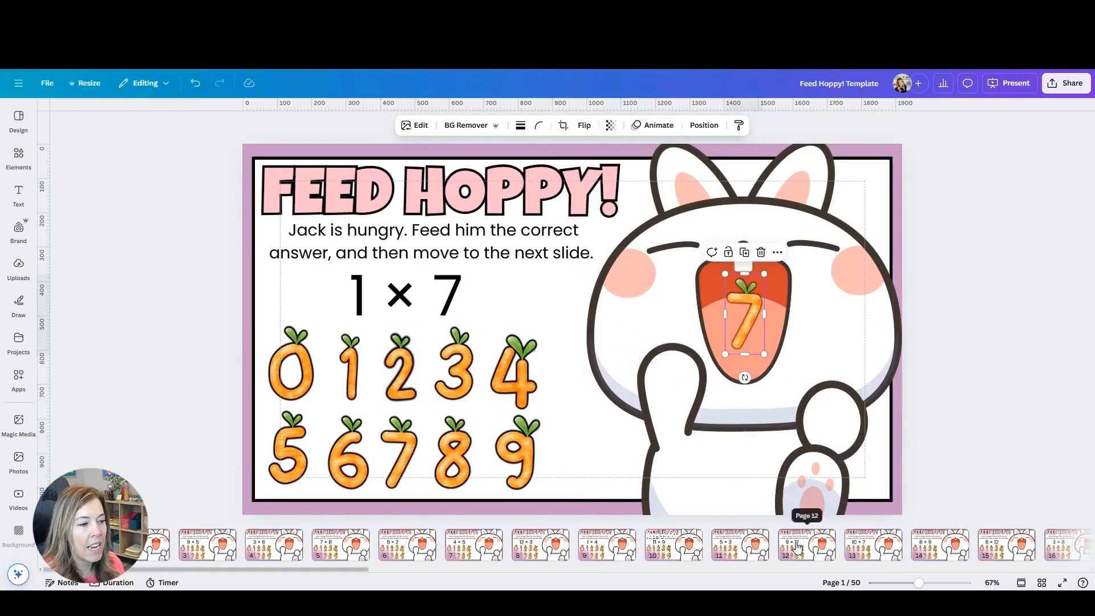
{"action": "mouse_move", "coordinate": [194, 83]}
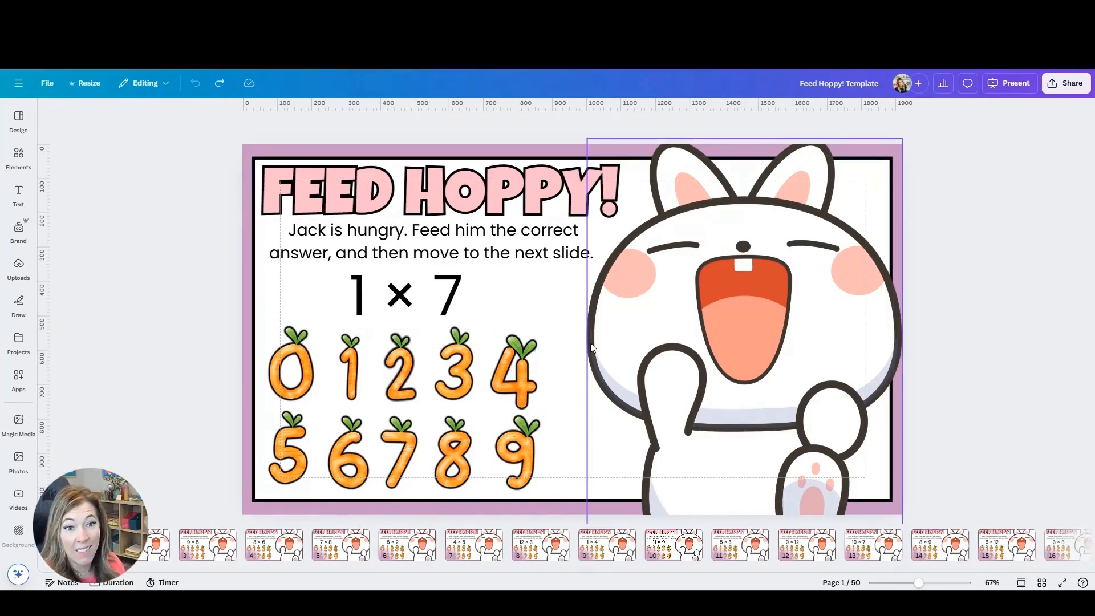
{"action": "left_click", "coordinate": [18, 83]}
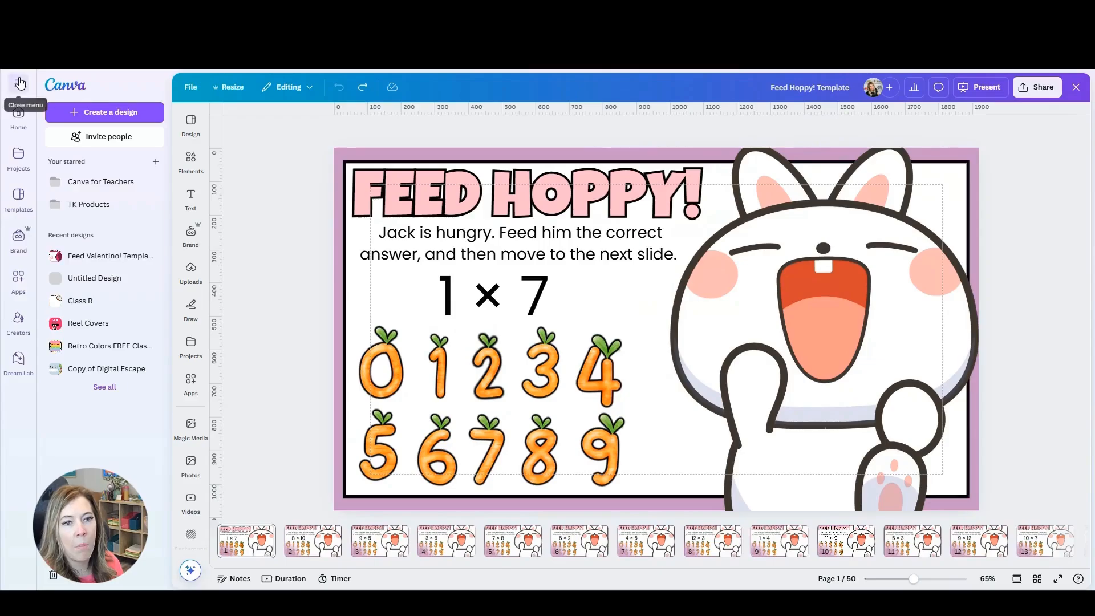
Start a new blank presentation from the home page and glance at its File menu.
{"action": "left_click", "coordinate": [19, 84]}
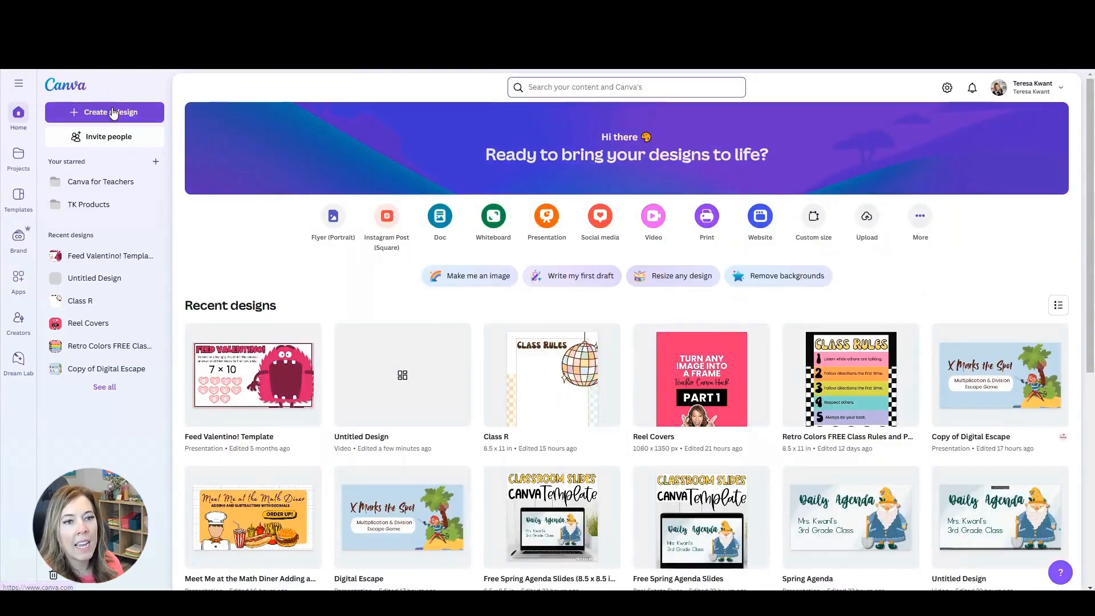
{"action": "left_click", "coordinate": [105, 112]}
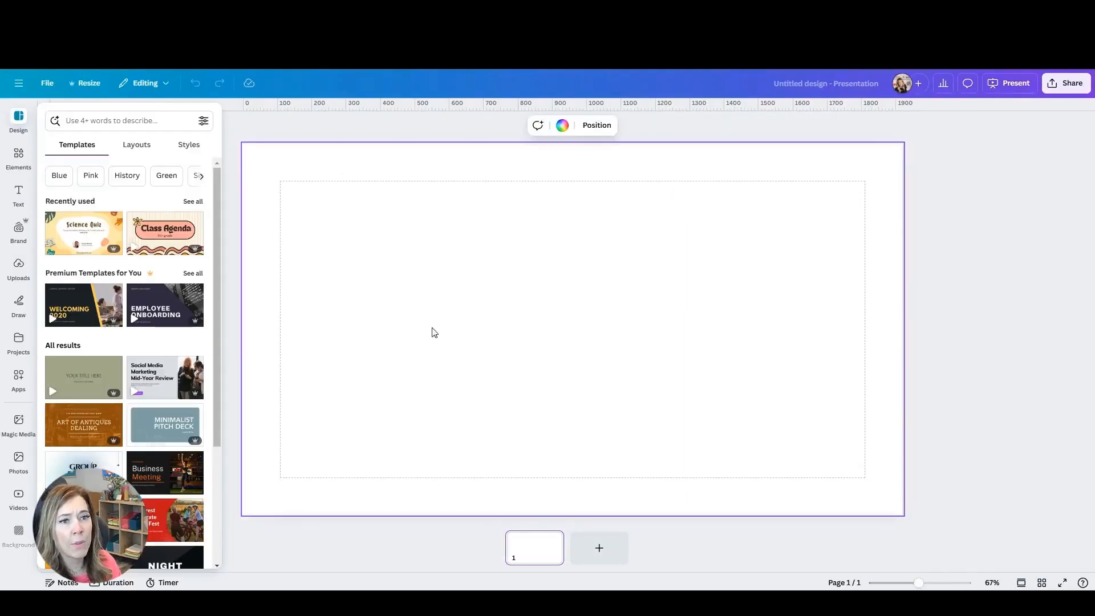
{"action": "left_click", "coordinate": [47, 83]}
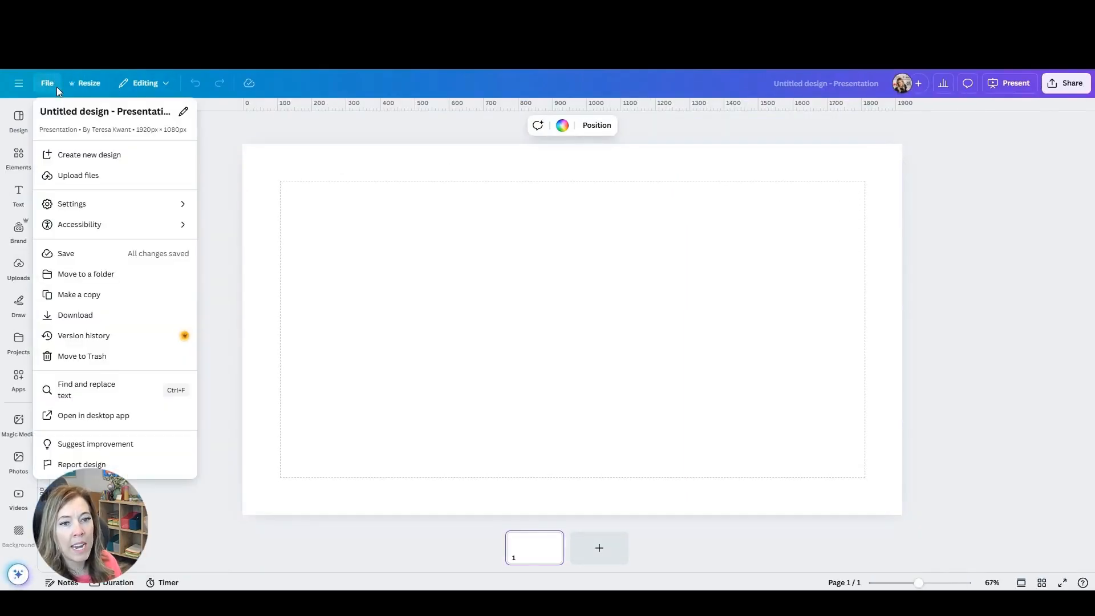
{"action": "left_click", "coordinate": [72, 203]}
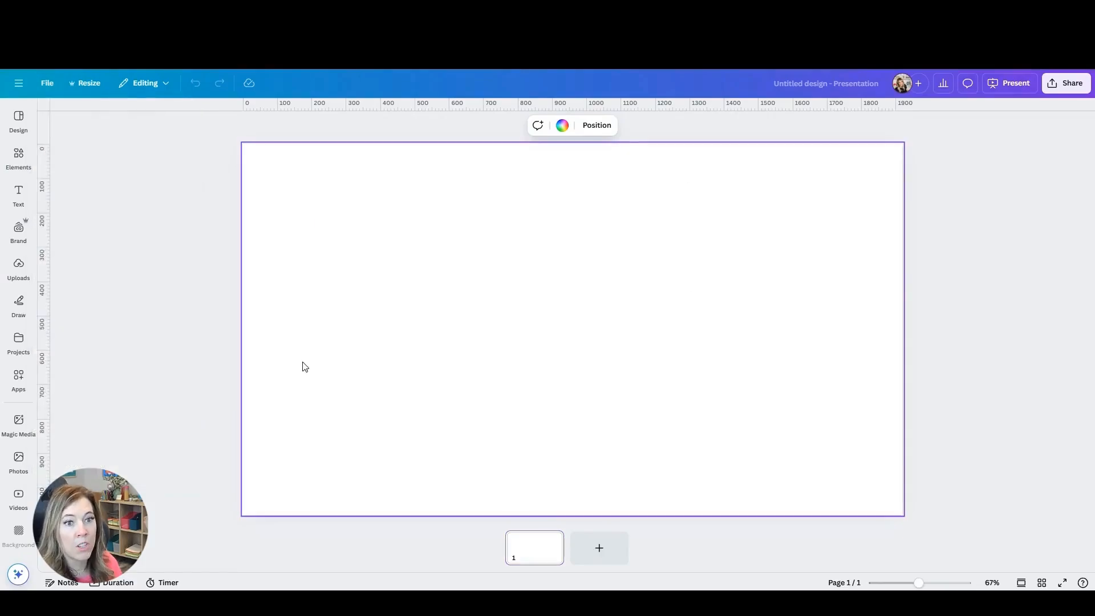
Close the Design panel and switch to browsing Elements graphics.
{"action": "left_click", "coordinate": [18, 194]}
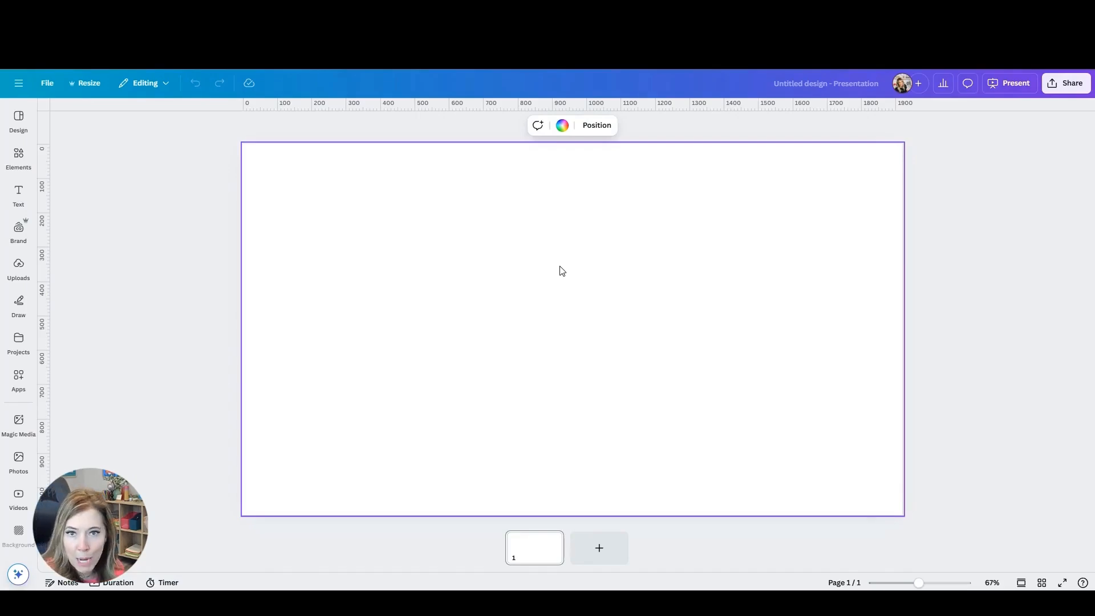
{"action": "mouse_move", "coordinate": [563, 289]}
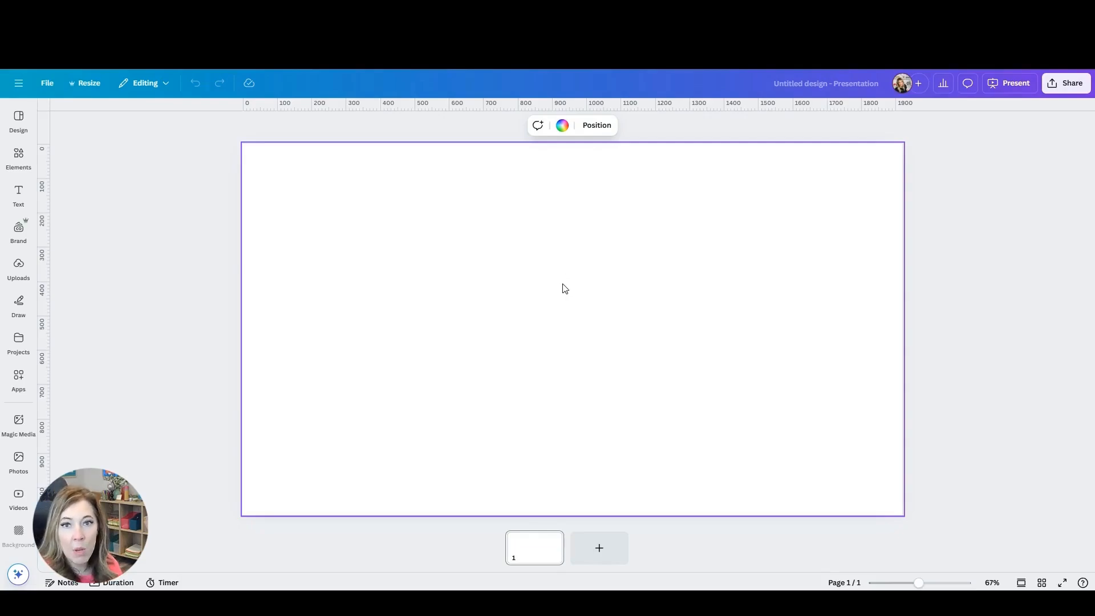
{"action": "left_click", "coordinate": [19, 157]}
{"action": "type", "text": "fish mouth open"}
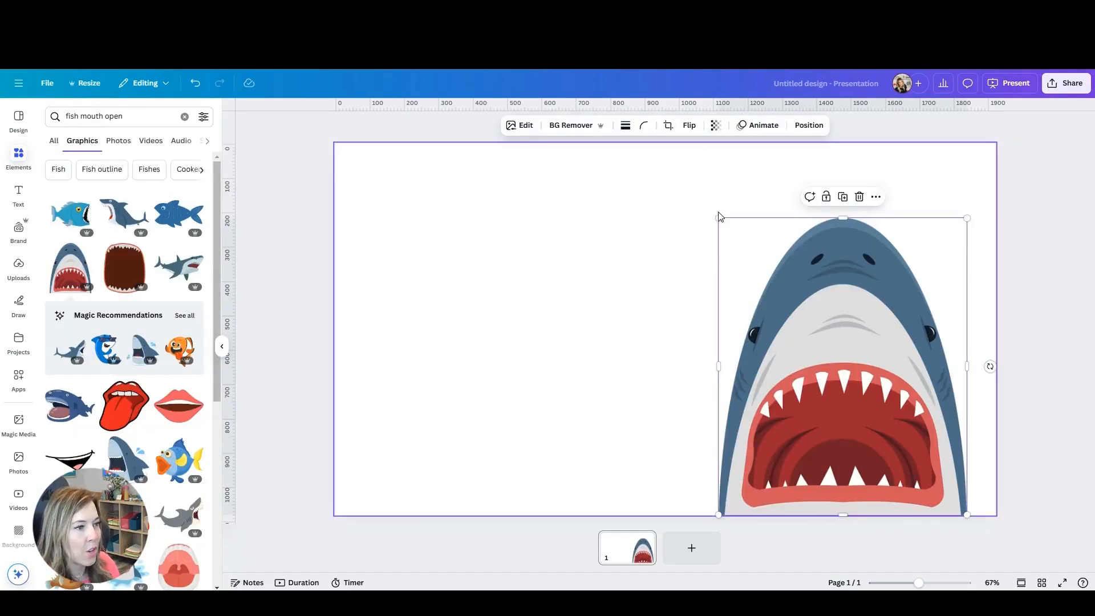
Enlarge the shark on the slide's right and set the background to its light grey photo colour.
{"action": "left_click_drag", "start_coordinate": [719, 217], "coordinate": [694, 188]}
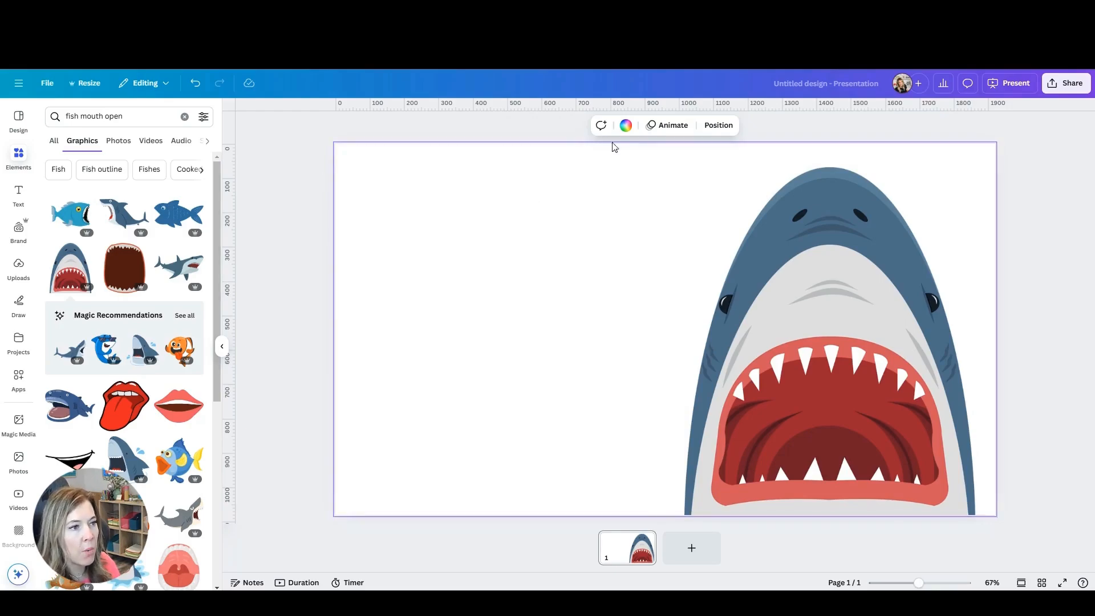
{"action": "left_click", "coordinate": [625, 125]}
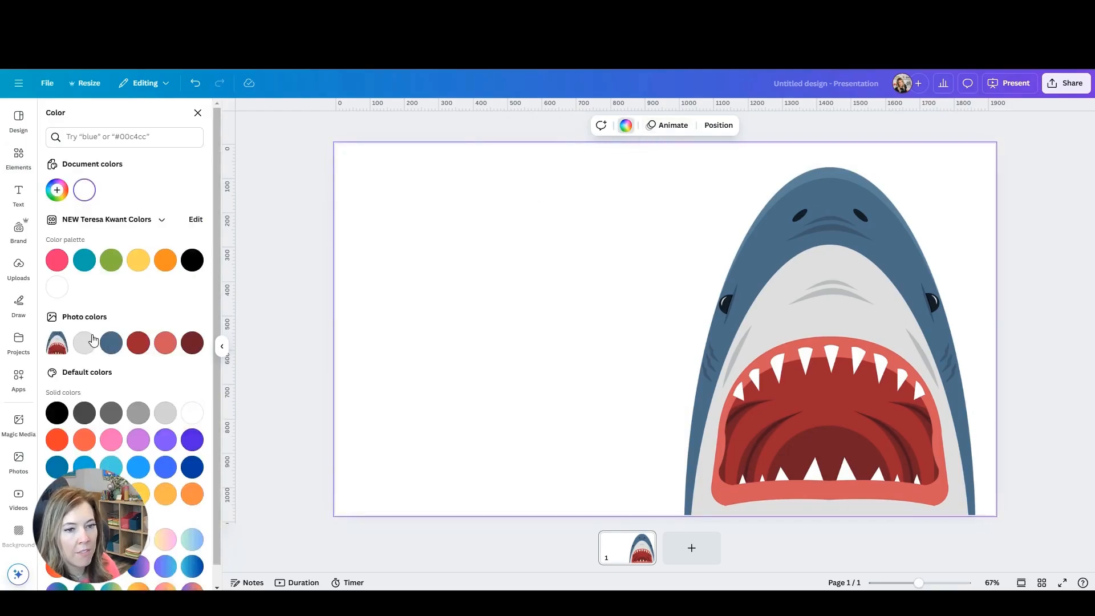
{"action": "left_click", "coordinate": [83, 342]}
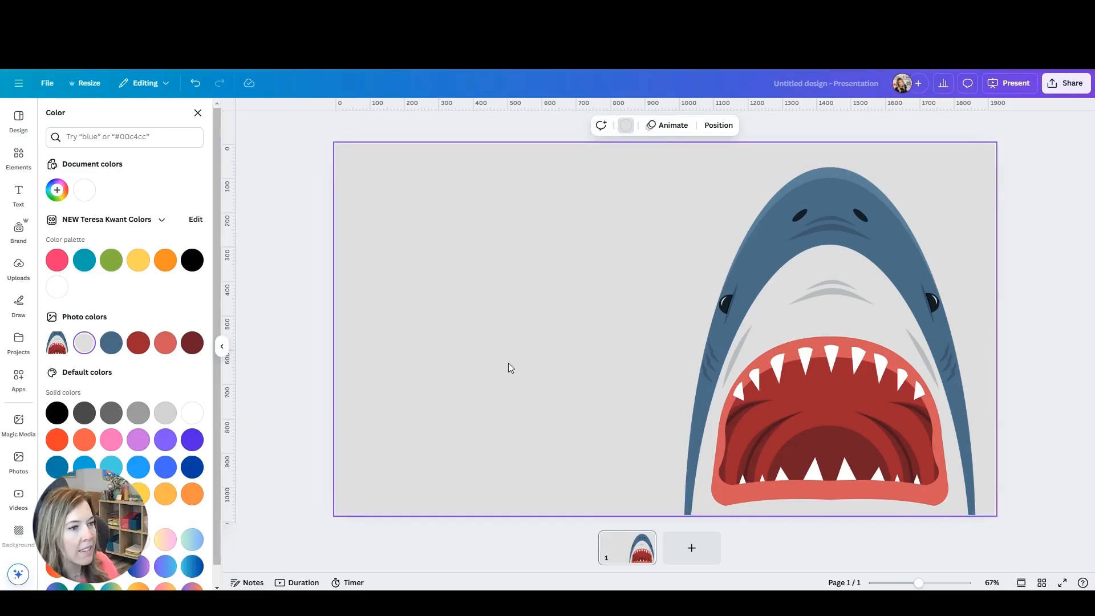
{"action": "left_click", "coordinate": [19, 157]}
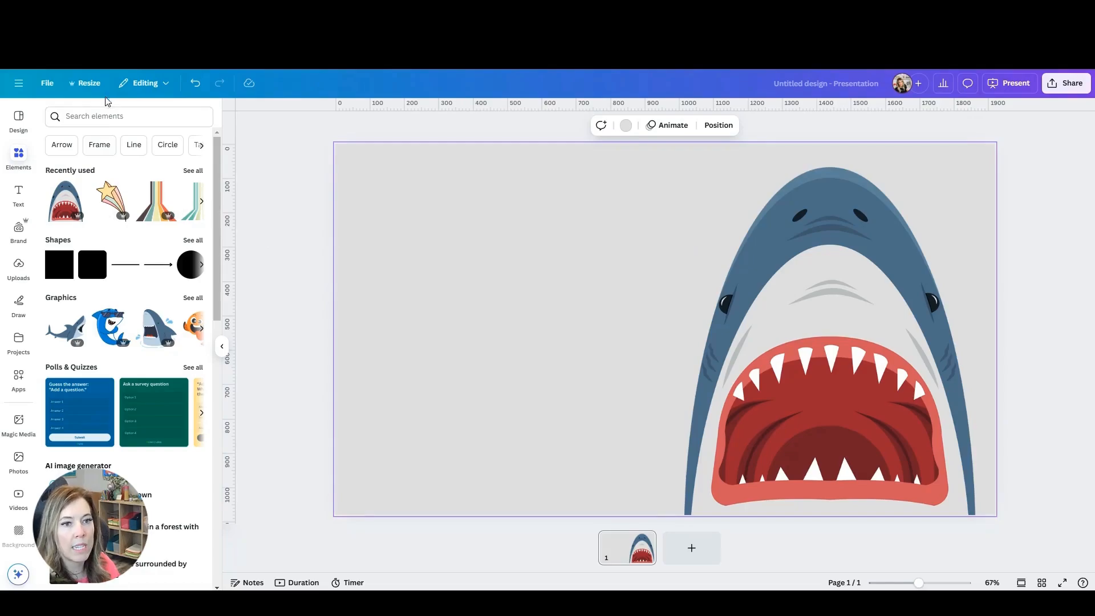
Search Elements graphics for 'fish' letters and browse down the results for number graphics.
{"action": "type", "text": "fish letters"}
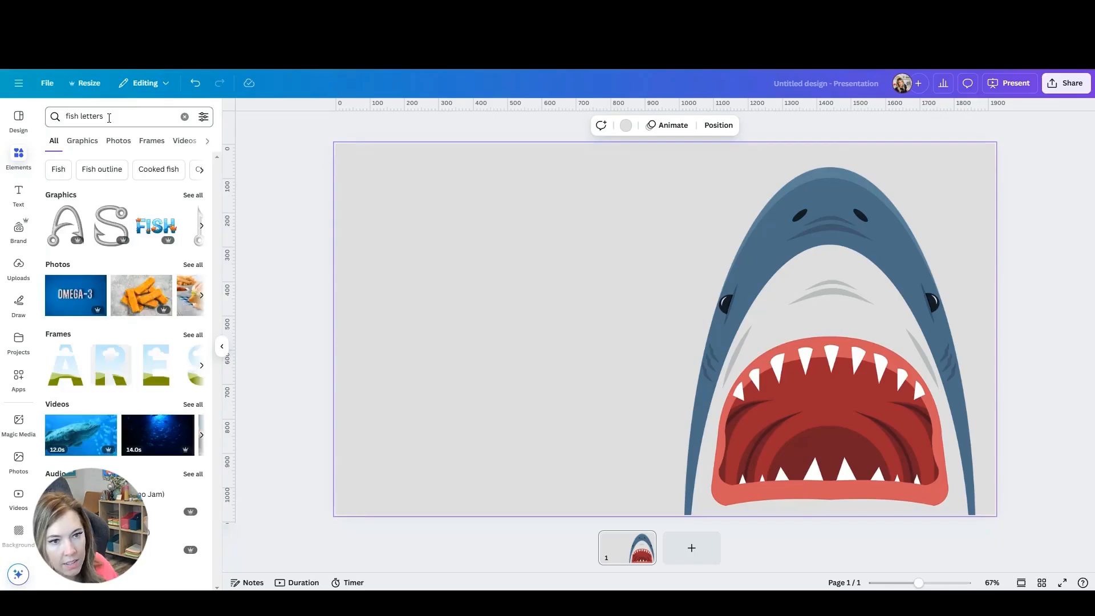
{"action": "left_click", "coordinate": [82, 141]}
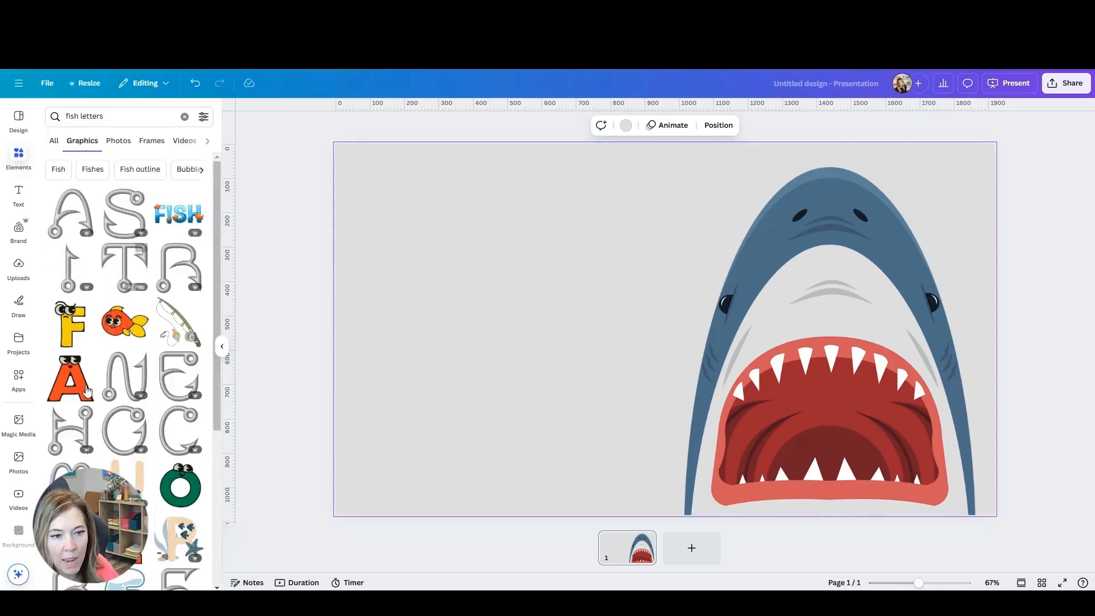
{"action": "scroll", "scroll_direction": "down", "scroll_amount": 3}
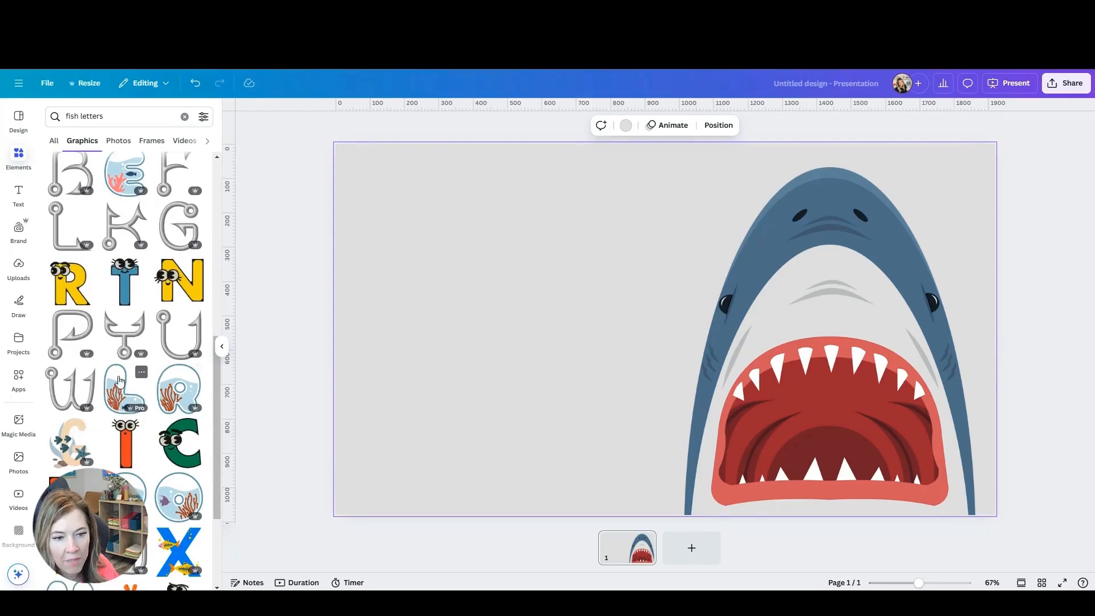
{"action": "scroll", "scroll_direction": "down", "scroll_amount": 3}
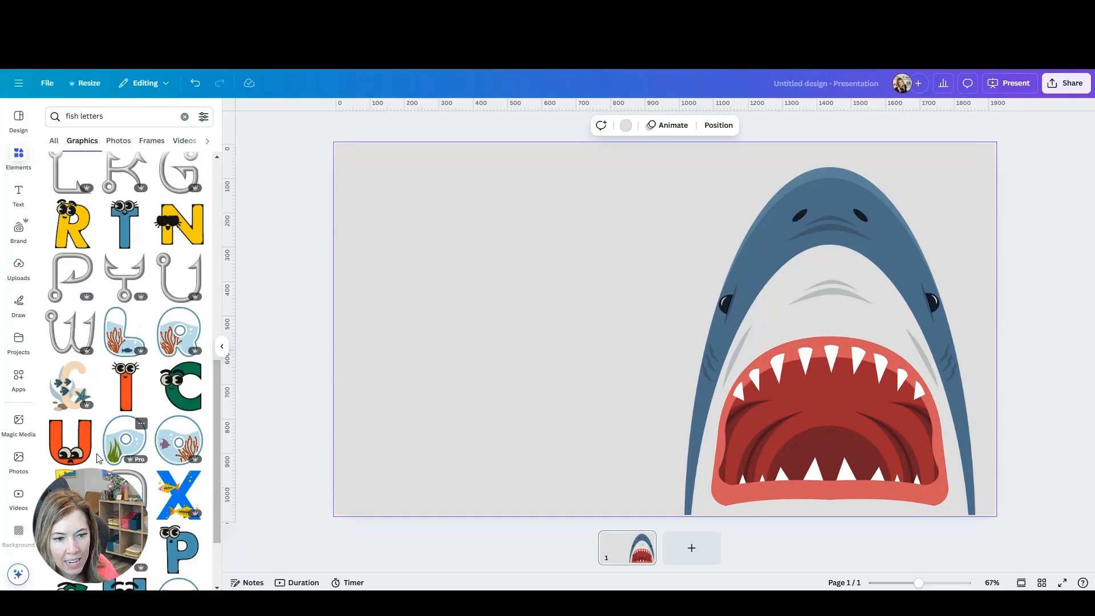
{"action": "scroll", "scroll_direction": "down", "scroll_amount": 3}
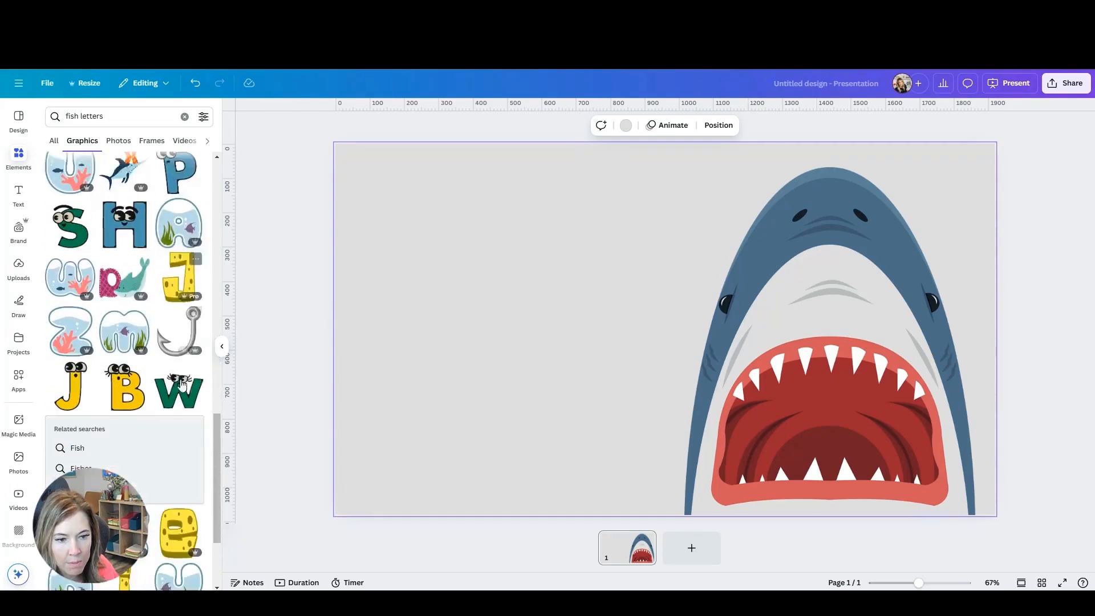
{"action": "scroll", "scroll_direction": "down", "scroll_amount": 3}
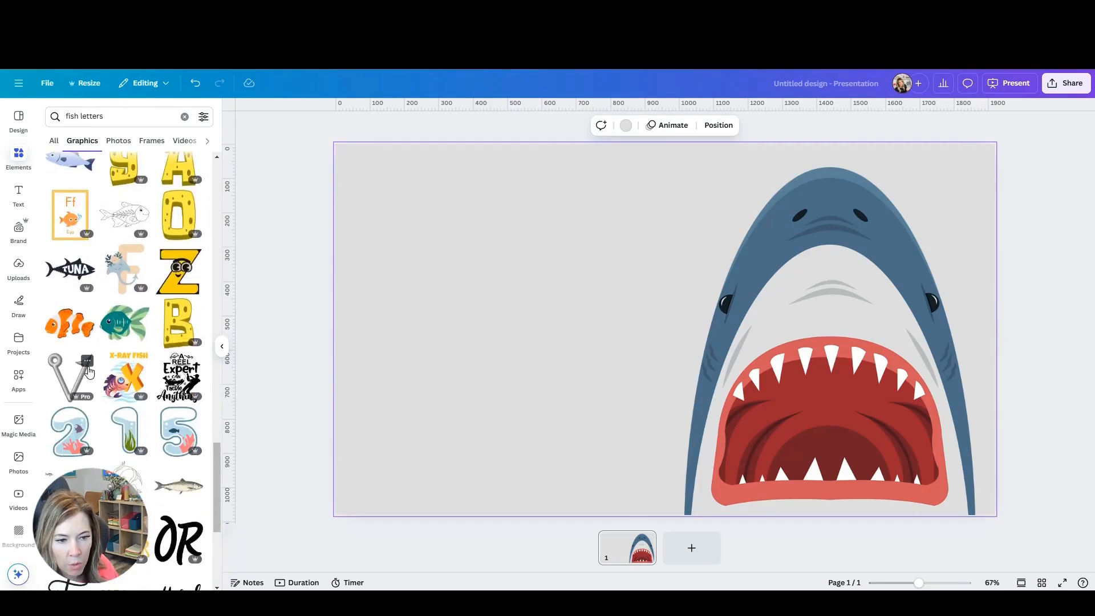
{"action": "scroll", "scroll_direction": "down", "scroll_amount": 3}
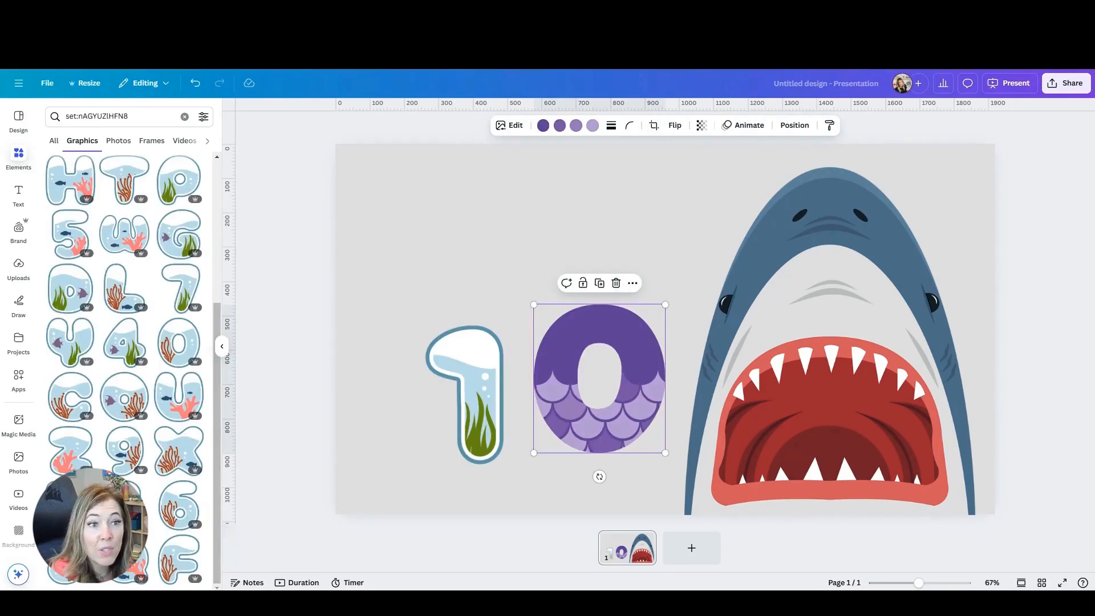
Move the 1 left, remove the purple scaled letter and drop an aquarium letter onto the slide.
{"action": "left_click_drag", "start_coordinate": [598, 380], "coordinate": [612, 321]}
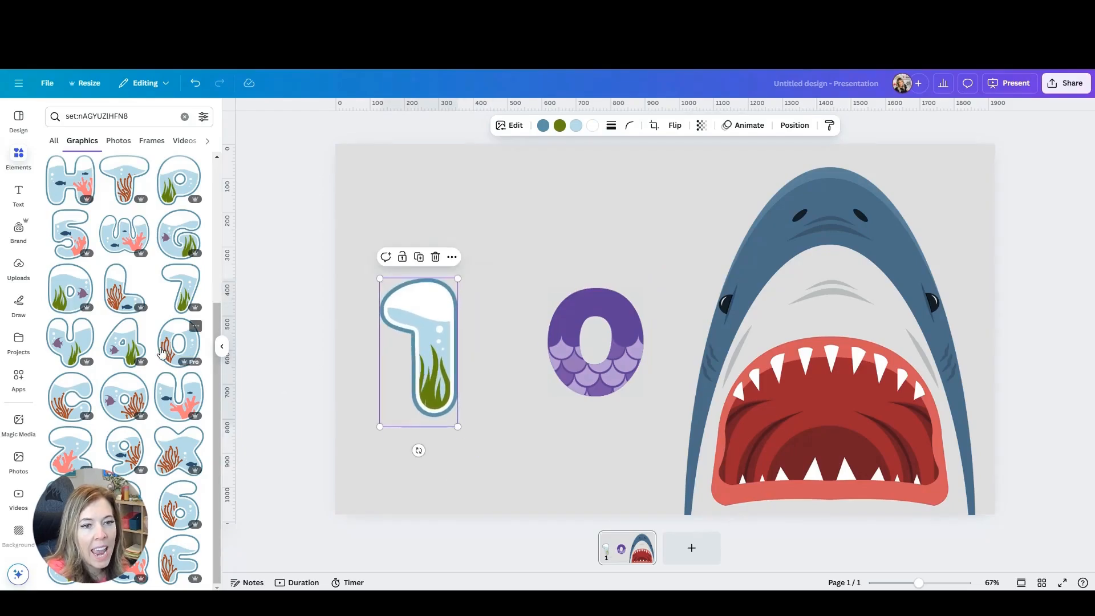
{"action": "scroll", "scroll_direction": "down", "scroll_amount": 3}
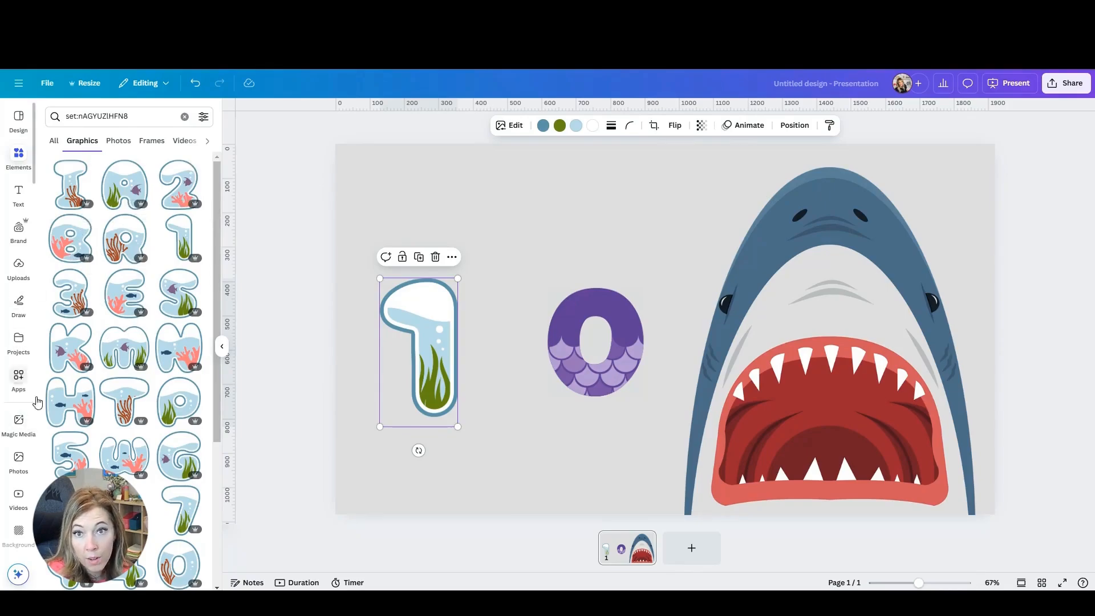
{"action": "left_click", "coordinate": [595, 342]}
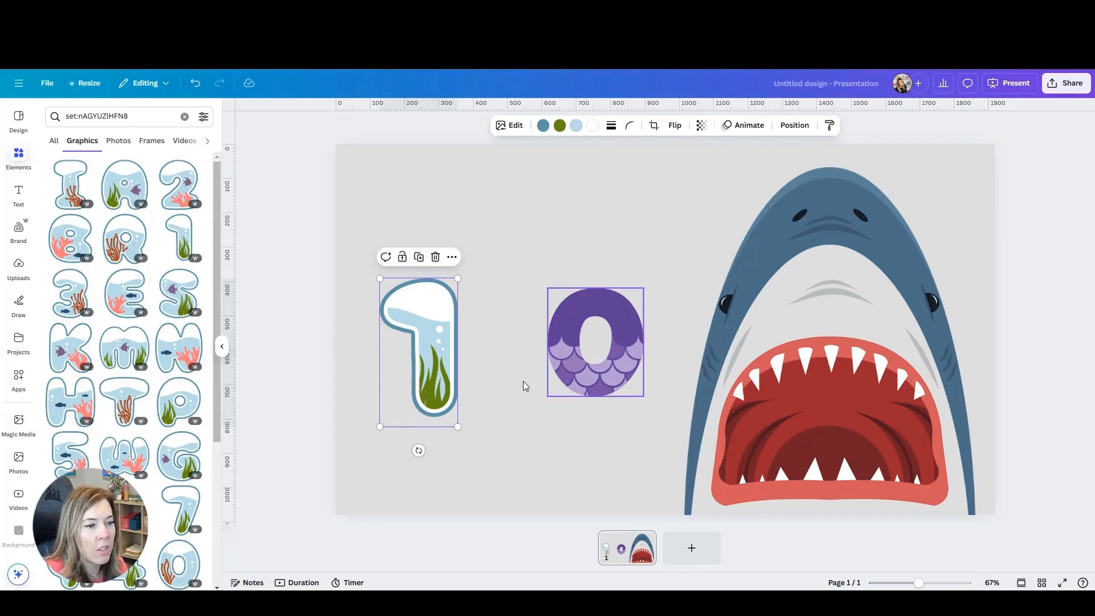
{"action": "left_click_drag", "start_coordinate": [420, 349], "coordinate": [410, 394]}
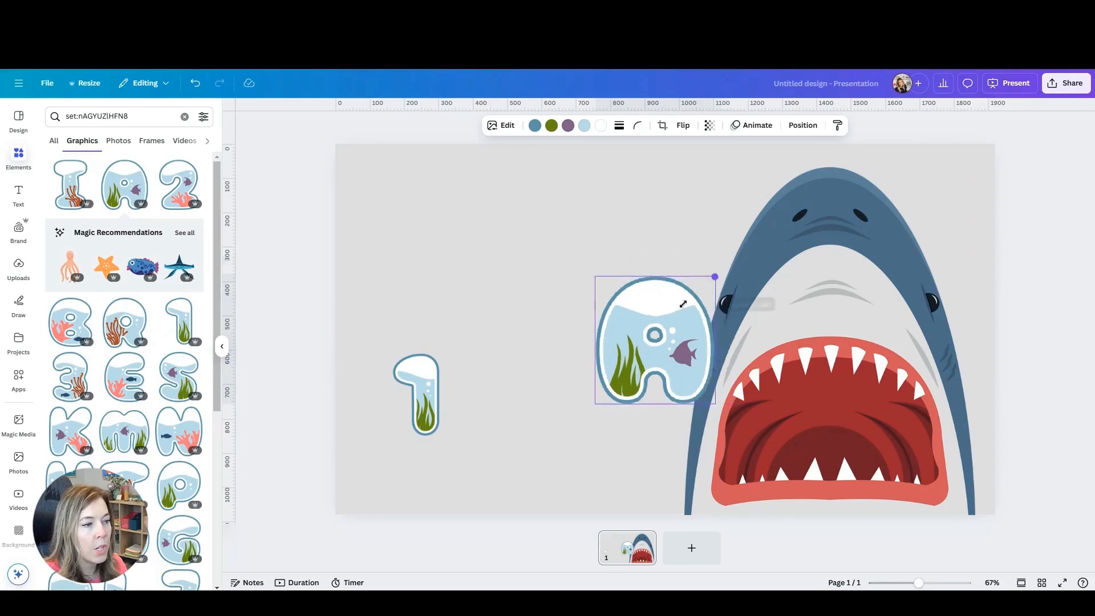
Shrink the new underwater letter and set it beside the other letter on the left.
{"action": "left_click_drag", "start_coordinate": [653, 339], "coordinate": [803, 454]}
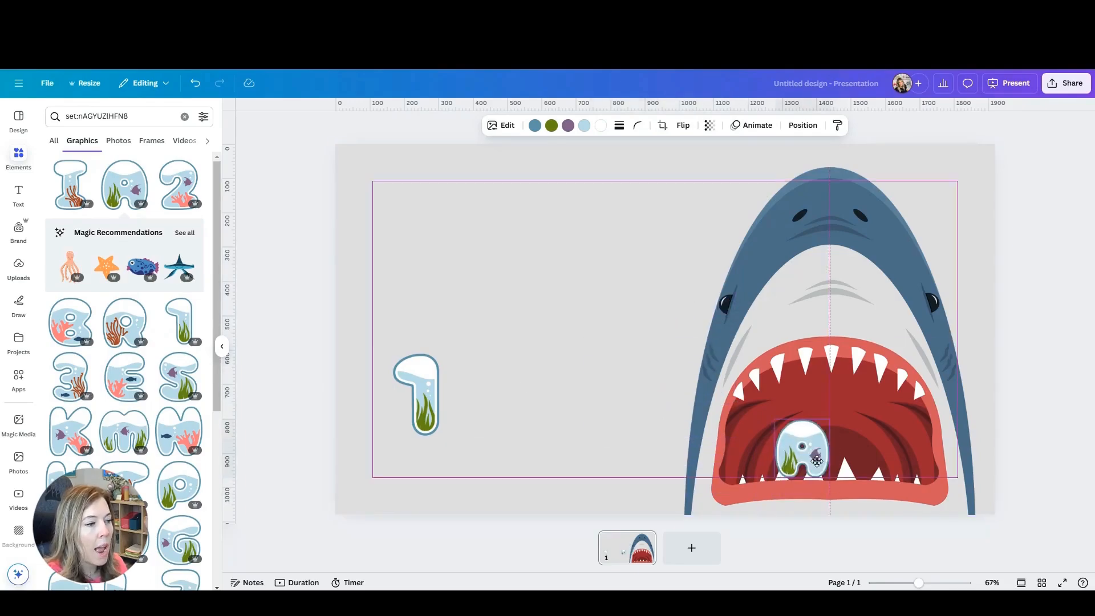
{"action": "left_click_drag", "start_coordinate": [817, 457], "coordinate": [454, 342]}
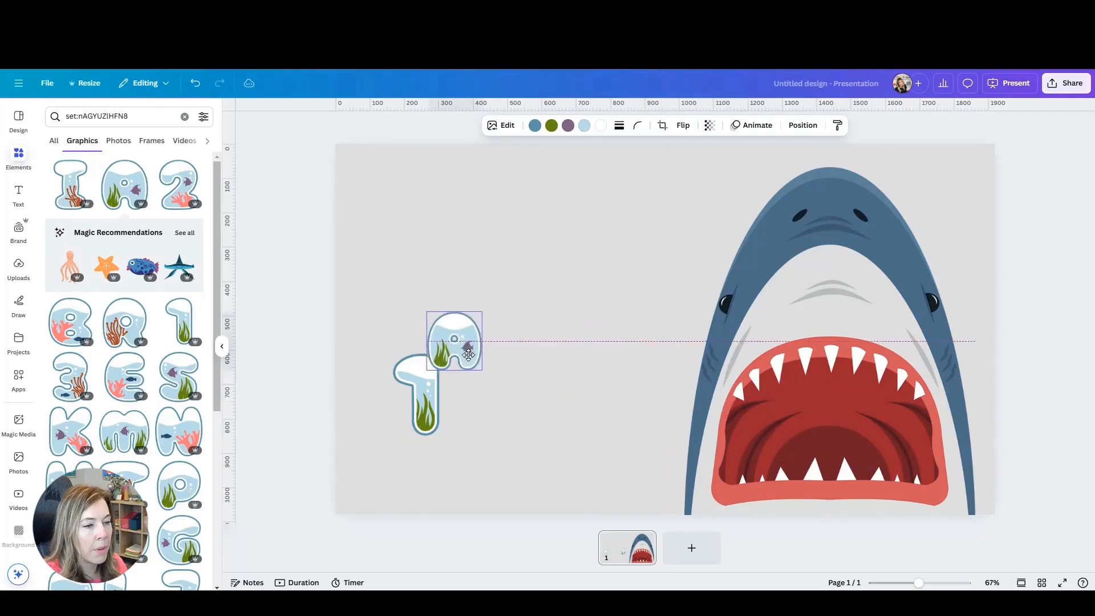
{"action": "left_click_drag", "start_coordinate": [454, 342], "coordinate": [391, 398]}
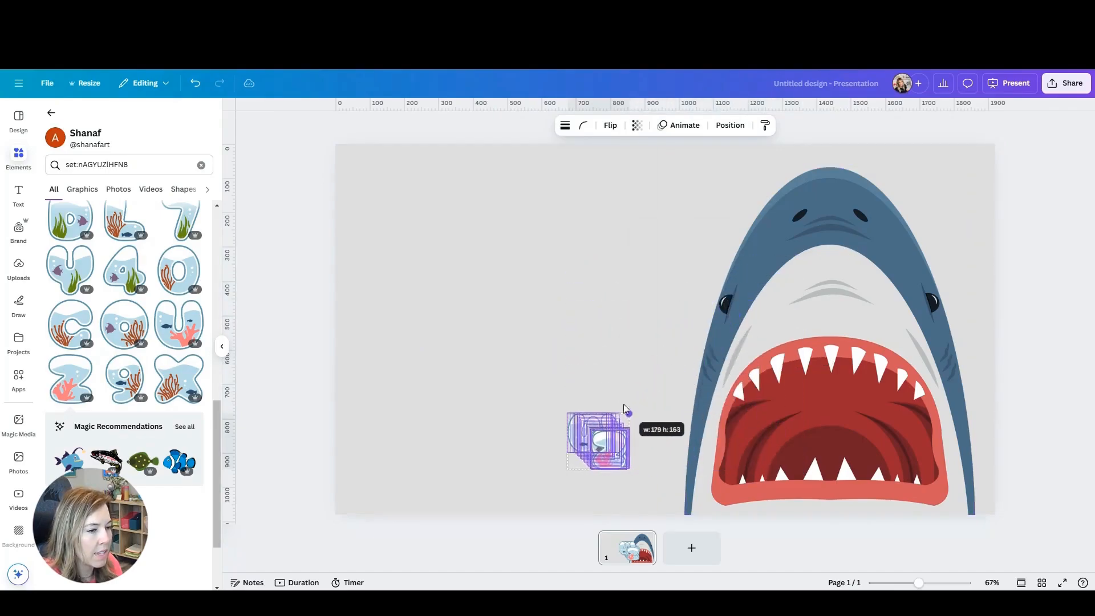
Finish arranging the A–Z aquarium letters and add a Subtitle text box.
{"action": "left_click", "coordinate": [597, 440]}
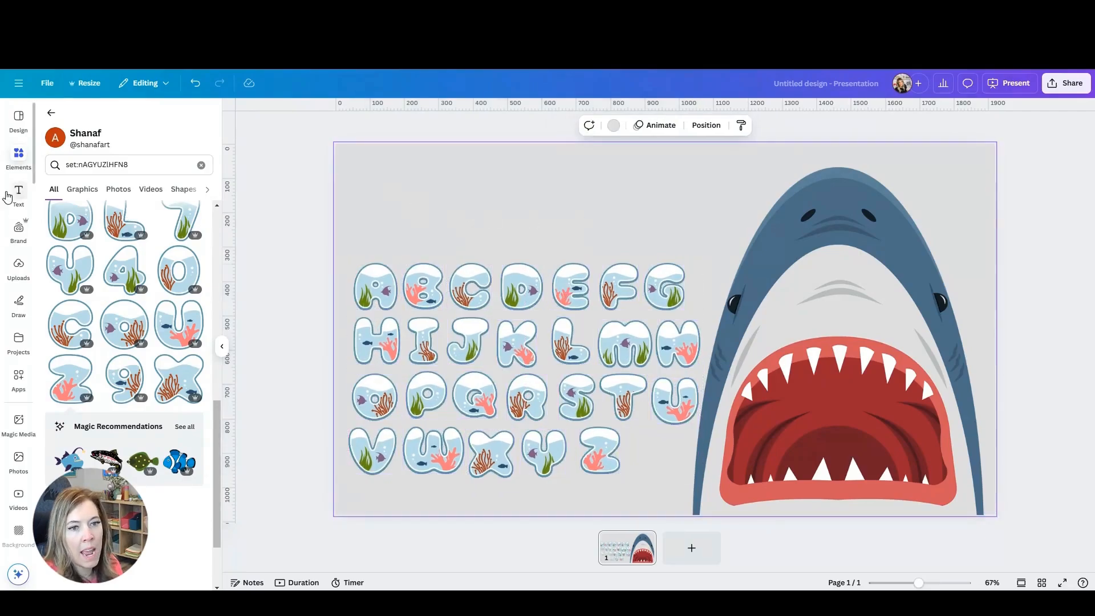
{"action": "left_click", "coordinate": [18, 194]}
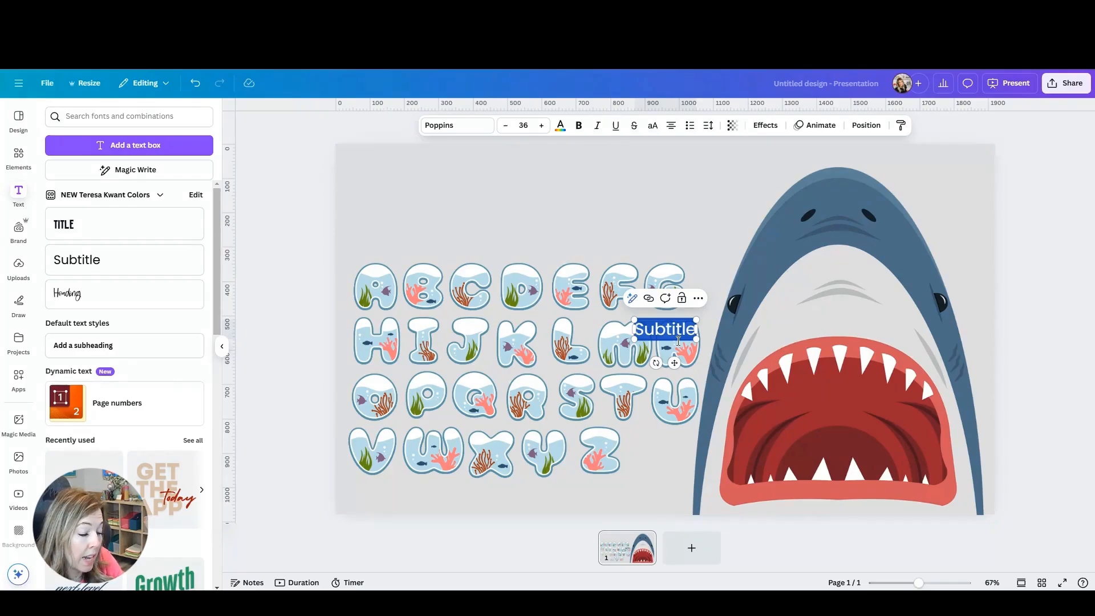
Make the subtitle read 'time', enlarge it and set it at the top-left.
{"action": "type", "text": "time"}
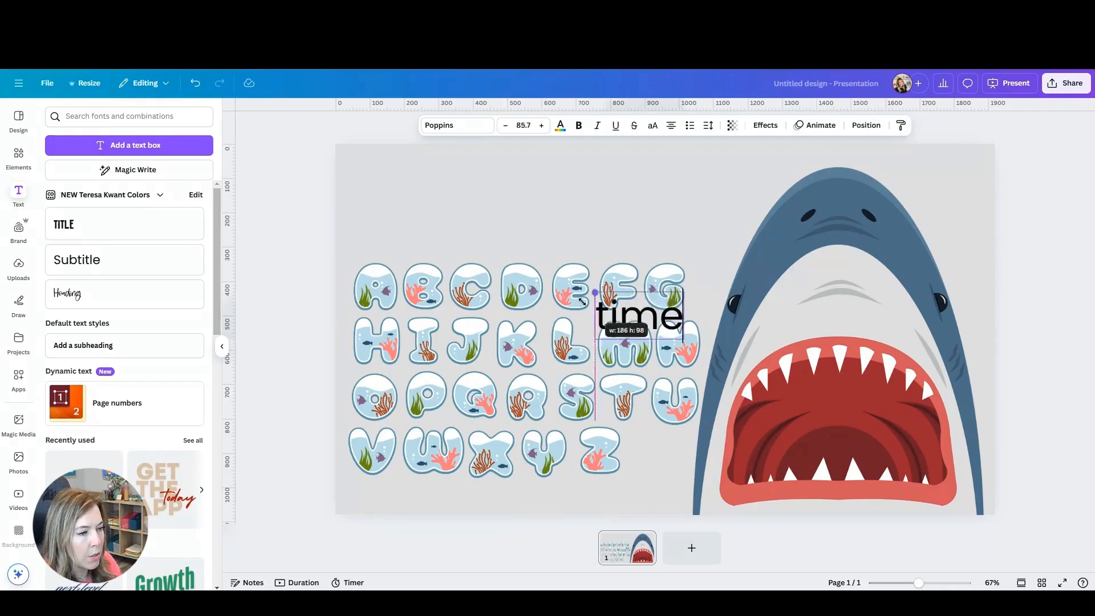
{"action": "left_click_drag", "start_coordinate": [639, 312], "coordinate": [407, 192]}
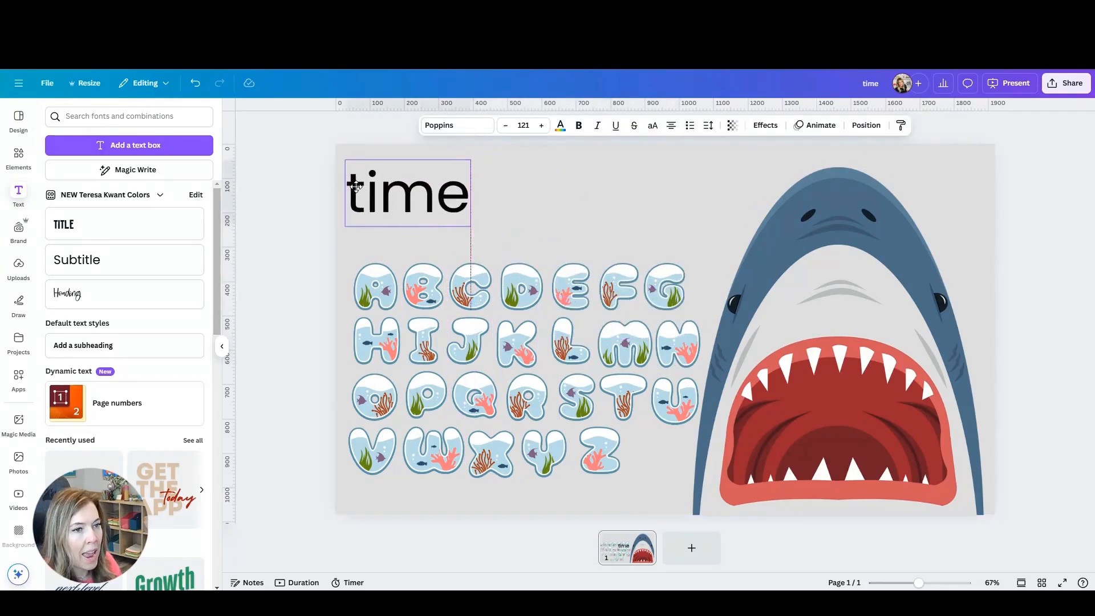
{"action": "left_click", "coordinate": [283, 264]}
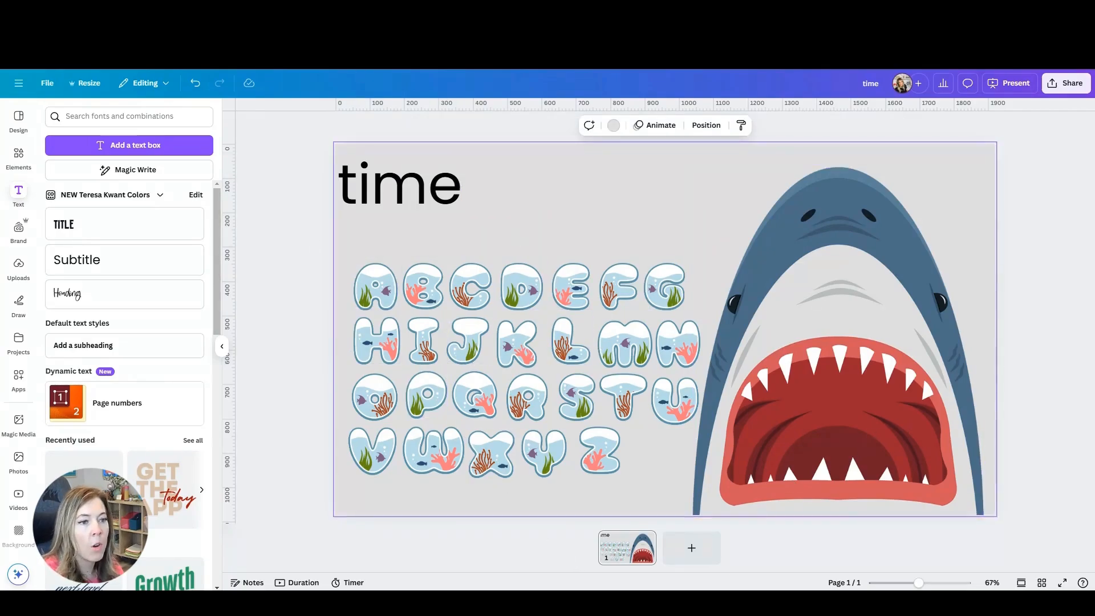
Copy the underwater letters T, I, M, E into the shark's mouth to spell TIME.
{"action": "left_click", "coordinate": [673, 400]}
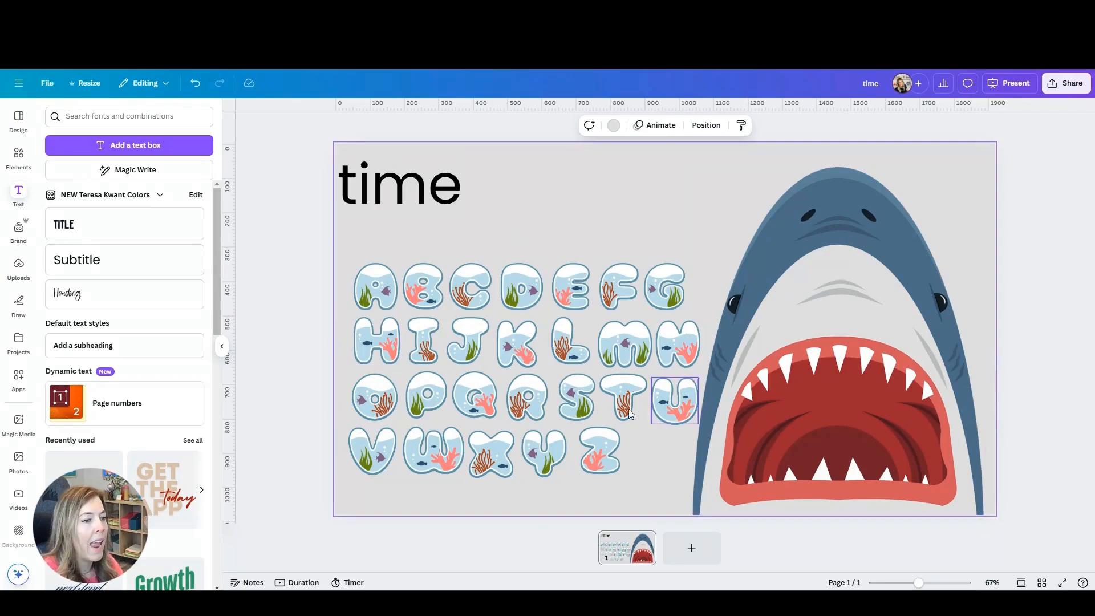
{"action": "left_click", "coordinate": [399, 183]}
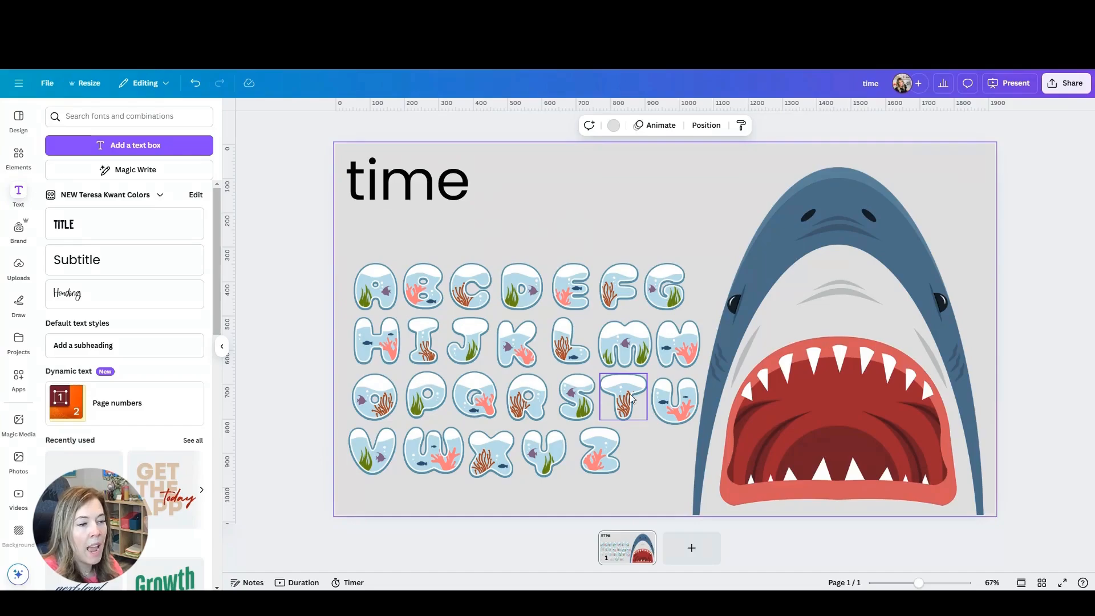
{"action": "left_click_drag", "start_coordinate": [625, 396], "coordinate": [767, 419]}
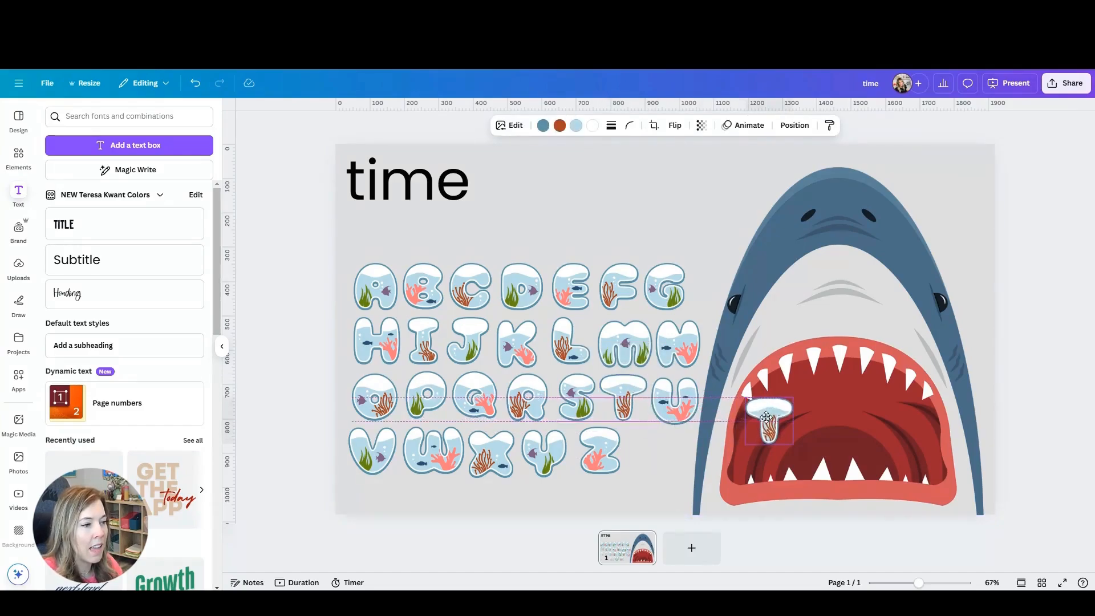
{"action": "left_click_drag", "start_coordinate": [767, 418], "coordinate": [653, 370]}
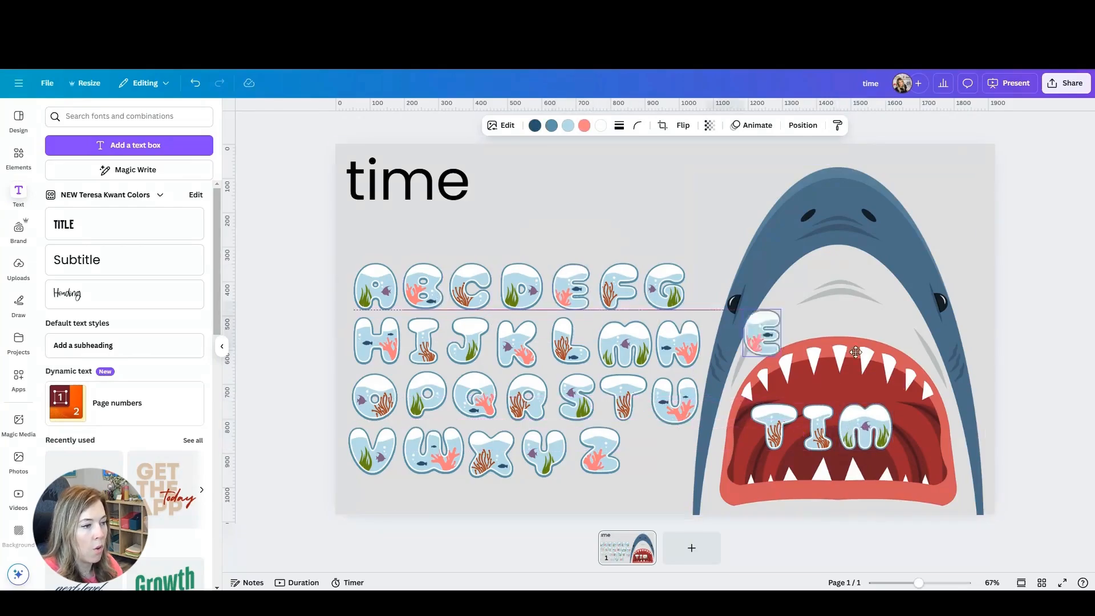
{"action": "left_click_drag", "start_coordinate": [761, 332], "coordinate": [902, 429]}
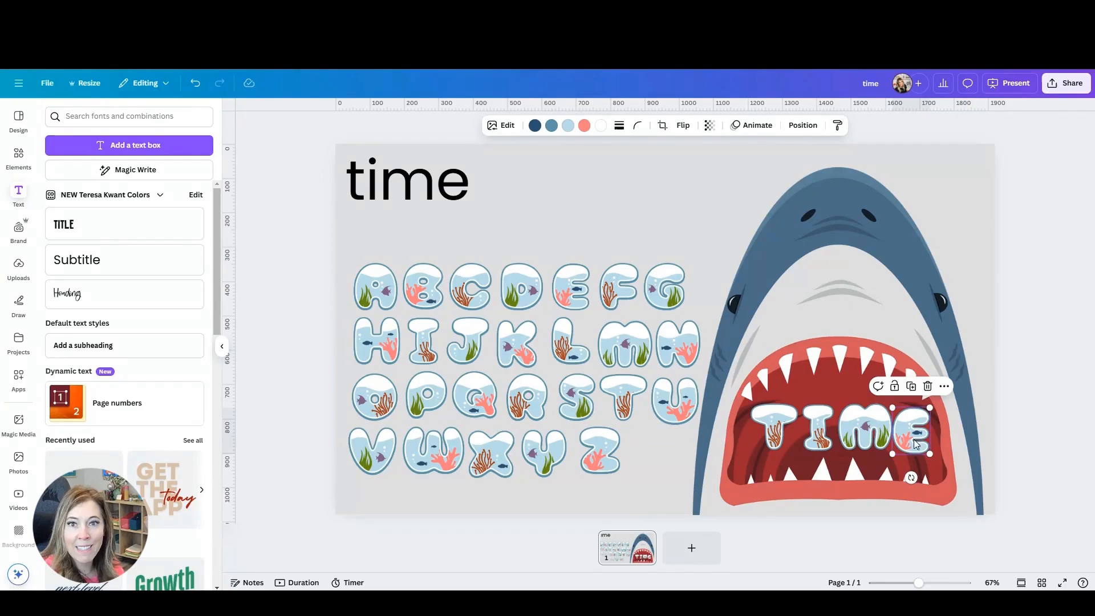
{"action": "left_click", "coordinate": [876, 429]}
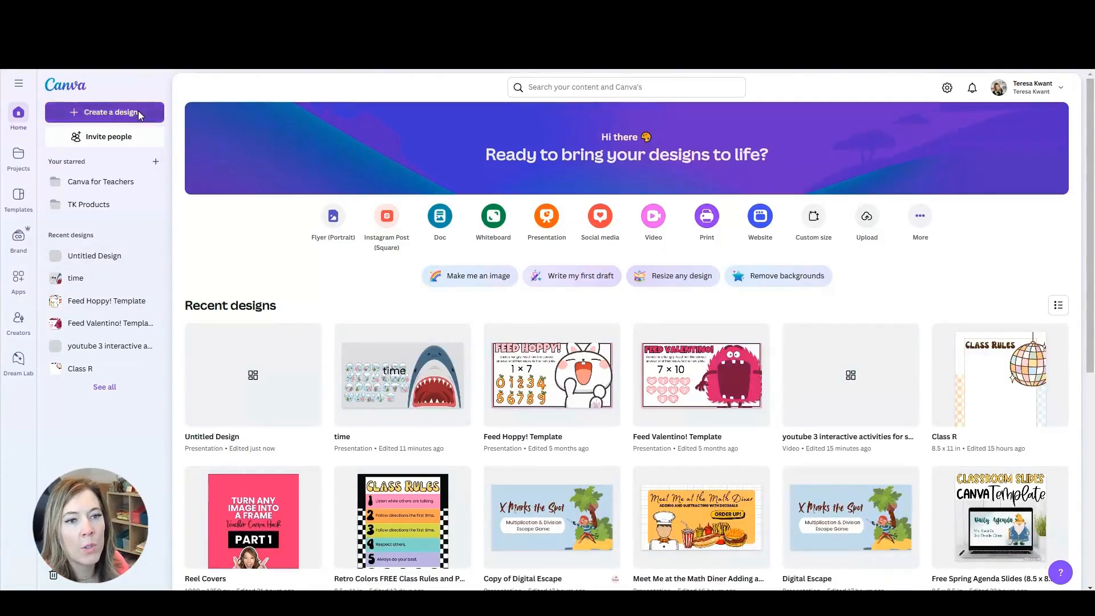
In a new presentation, find the 'math quiz' Addition Quiz template and apply all 14 pages.
{"action": "left_click", "coordinate": [109, 112]}
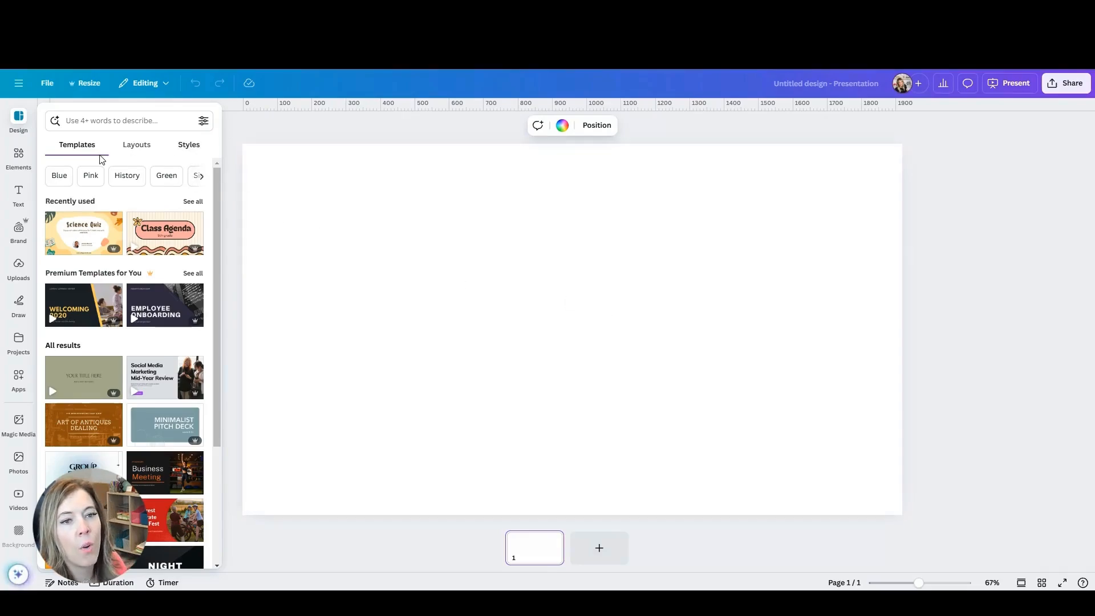
{"action": "type", "text": "m"}
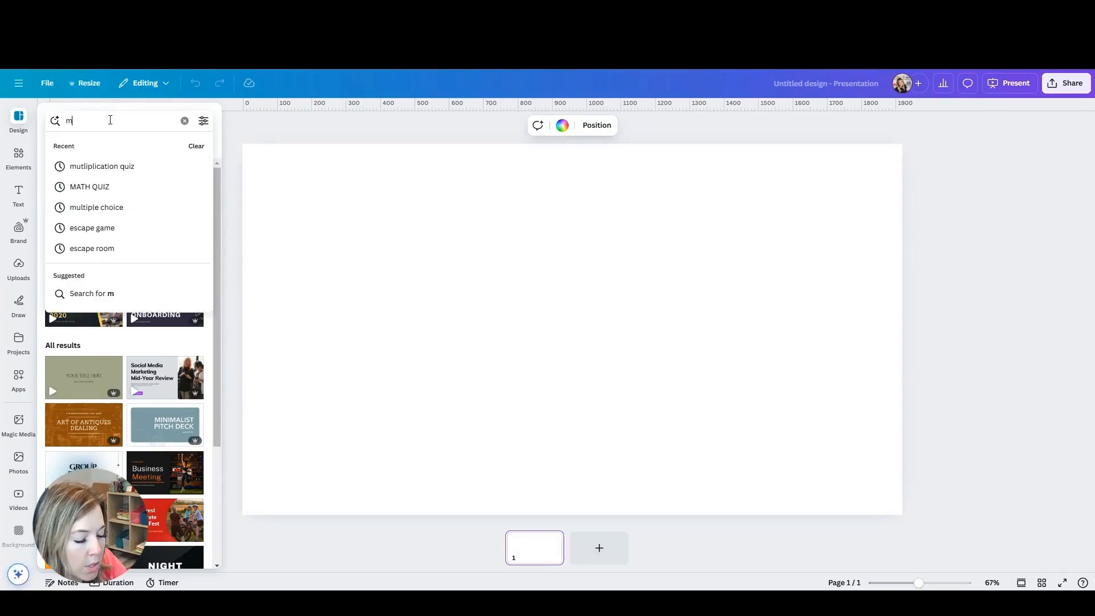
{"action": "type", "text": "ath quiz"}
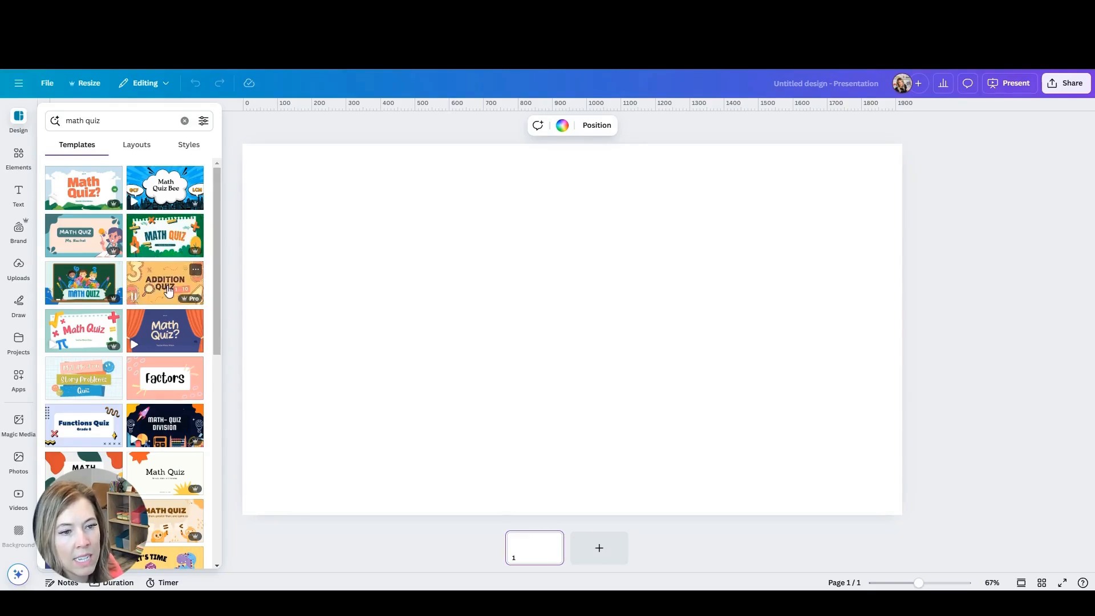
{"action": "left_click", "coordinate": [165, 283]}
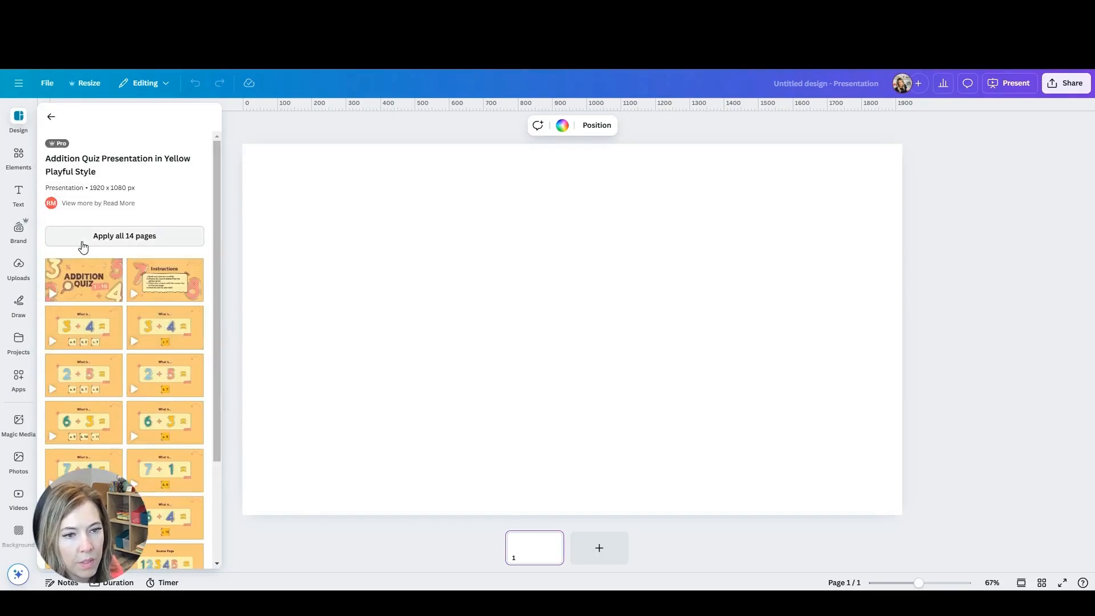
{"action": "left_click", "coordinate": [83, 280]}
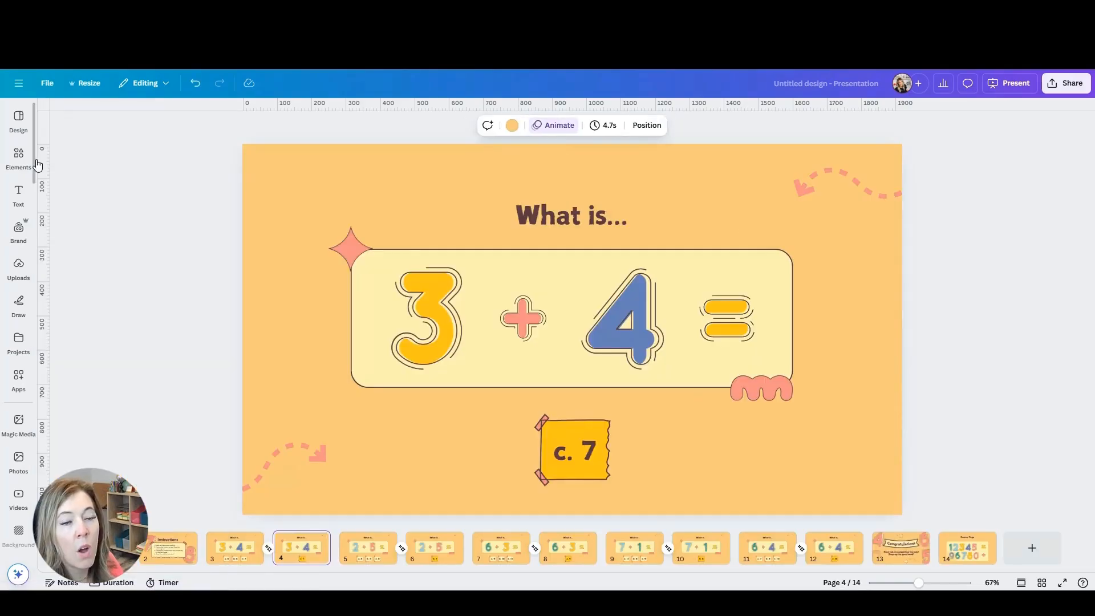
Add a quiz element to the 3 + 4 slide's lower right and hide its header statement.
{"action": "left_click", "coordinate": [18, 158]}
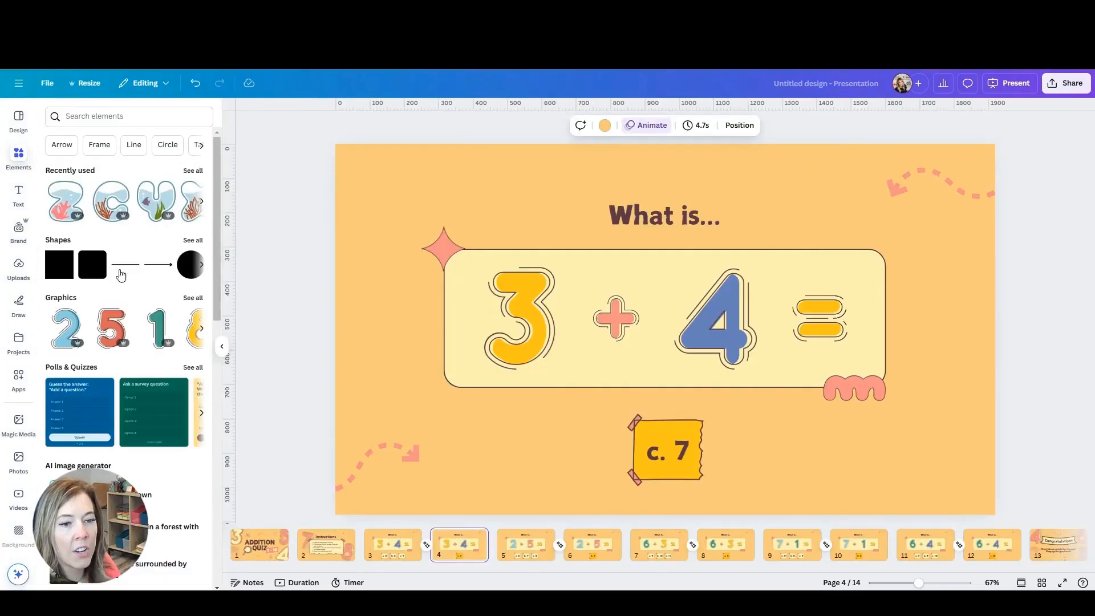
{"action": "left_click", "coordinate": [193, 367]}
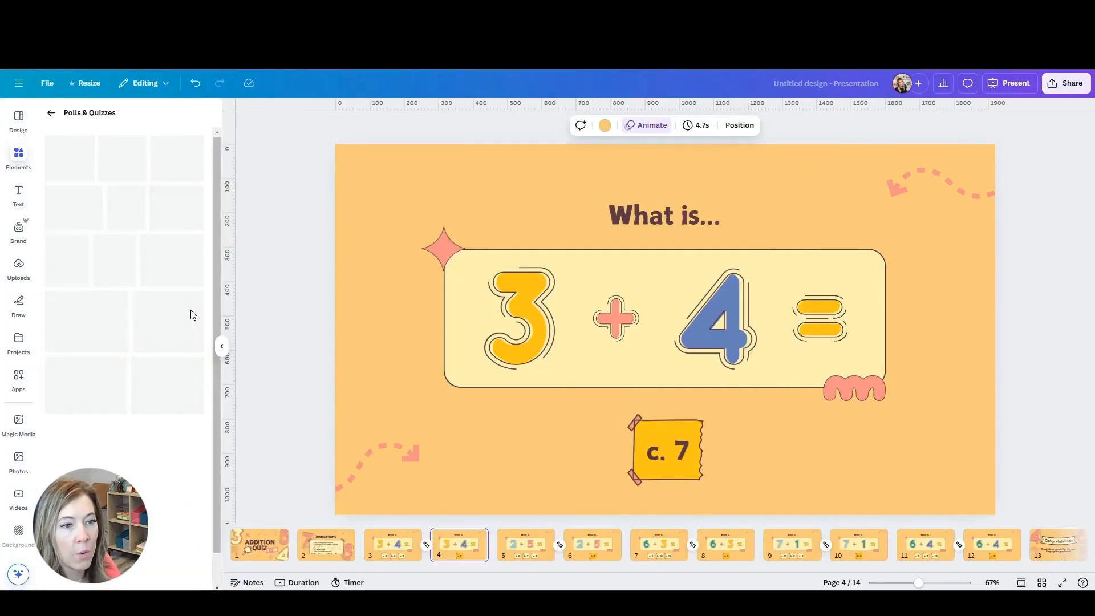
{"action": "left_click", "coordinate": [153, 174]}
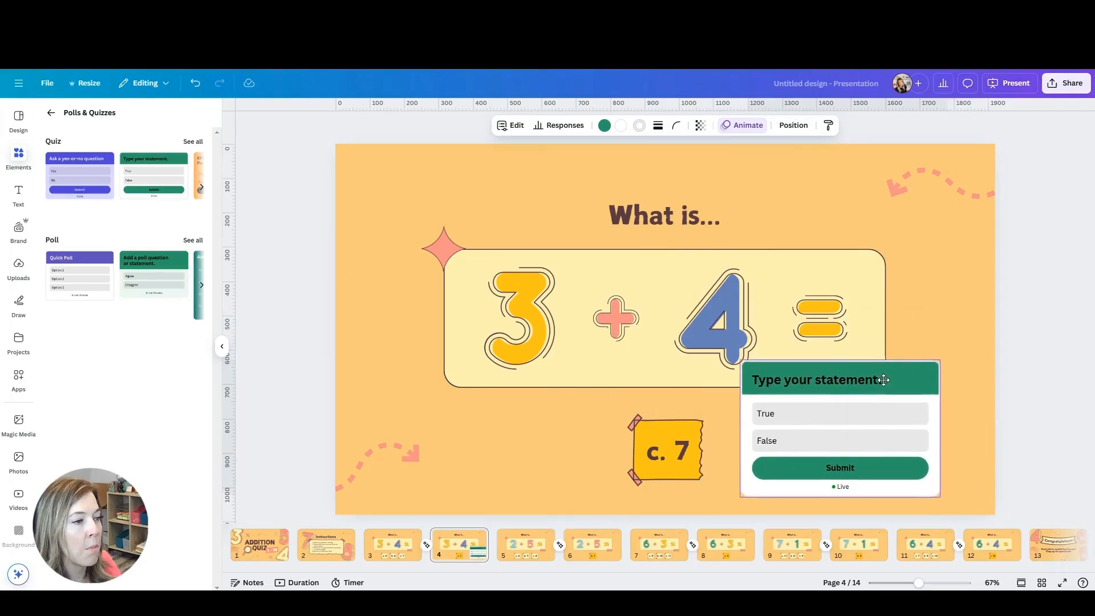
{"action": "left_click", "coordinate": [838, 379]}
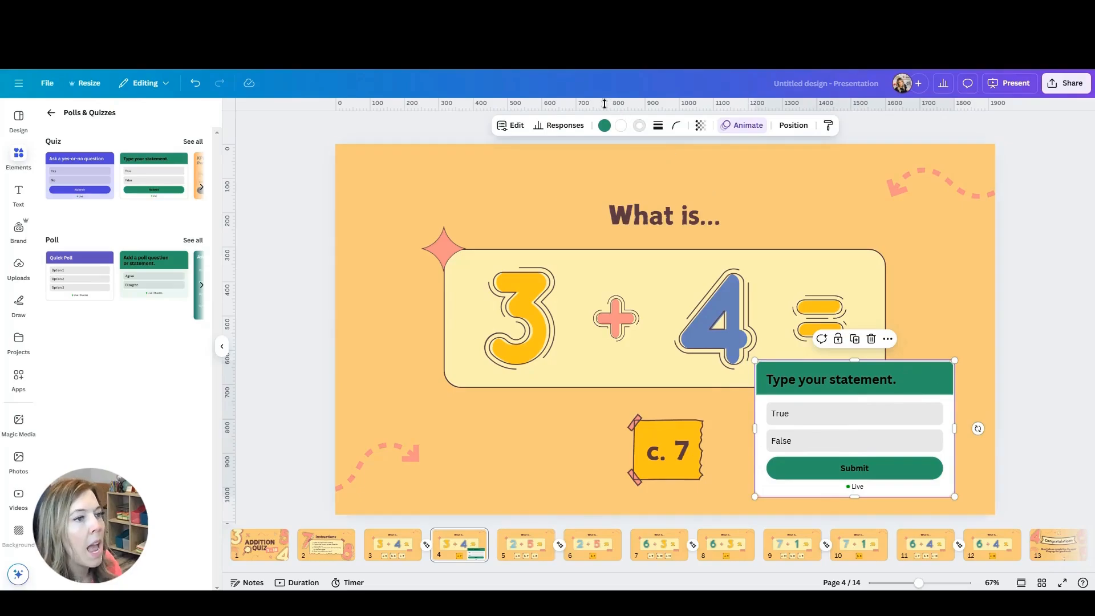
{"action": "left_click", "coordinate": [511, 125]}
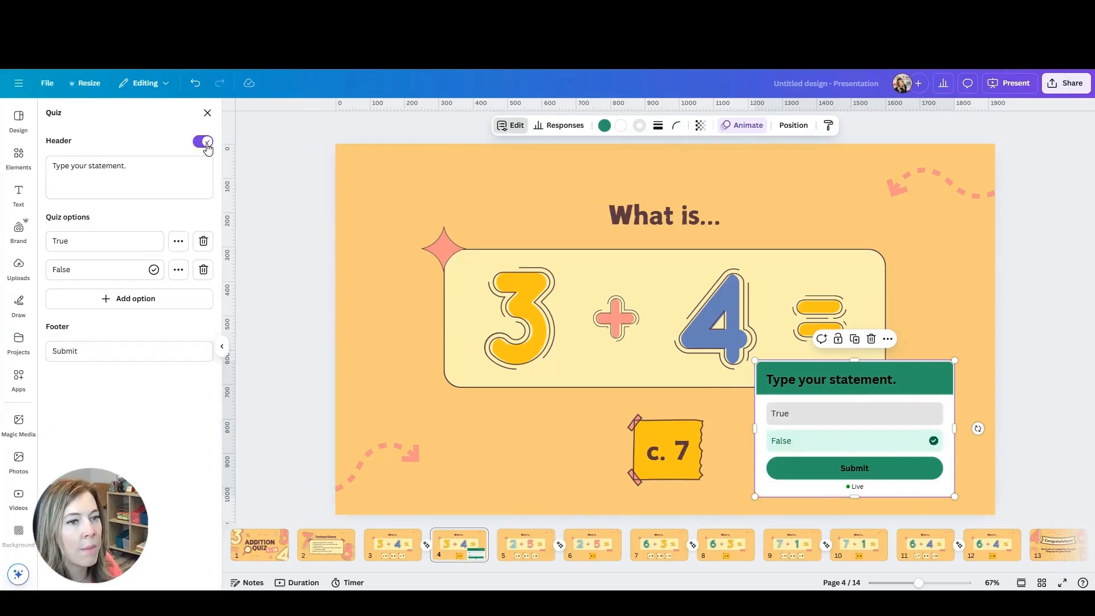
{"action": "left_click", "coordinate": [202, 141]}
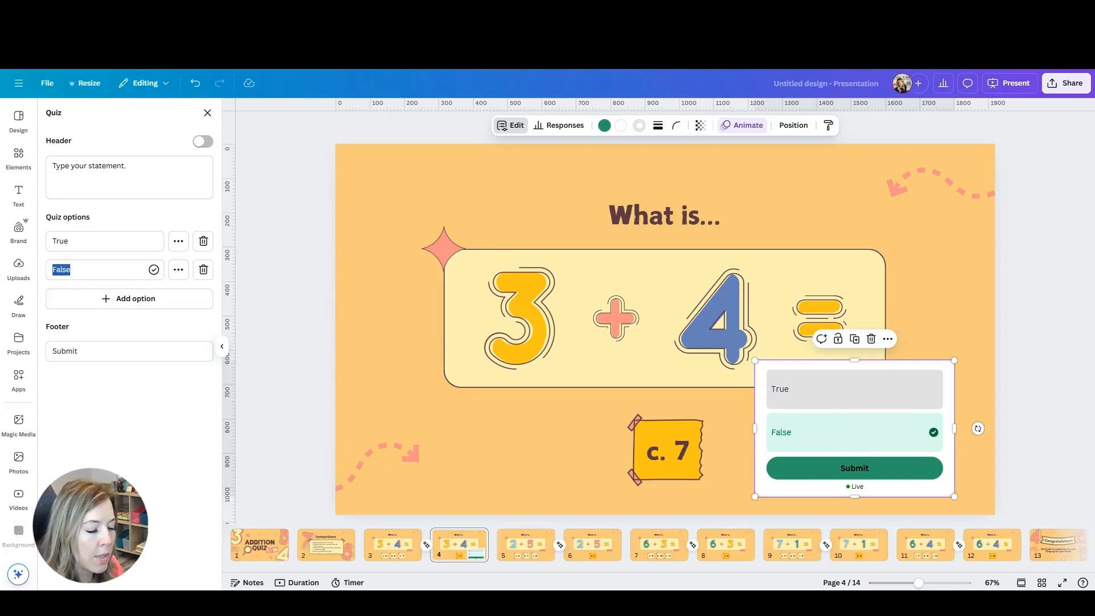
Give the quiz answers 7, 12 and 10, ordering 10 before 12 with 7 correct.
{"action": "type", "text": "7"}
{"action": "left_click", "coordinate": [104, 241]}
{"action": "type", "text": "8"}
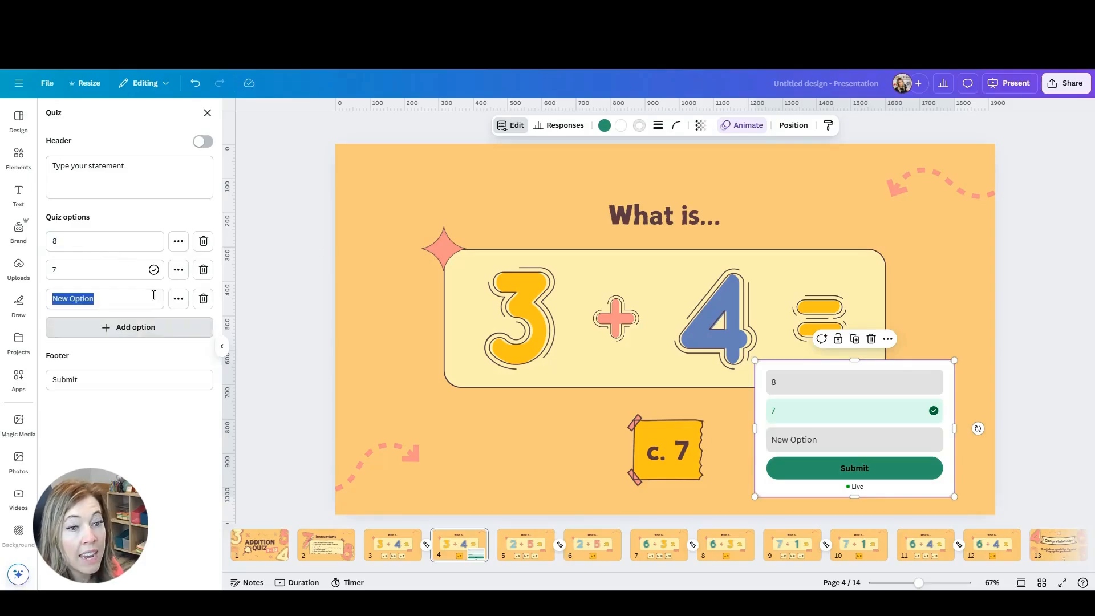
{"action": "type", "text": "12"}
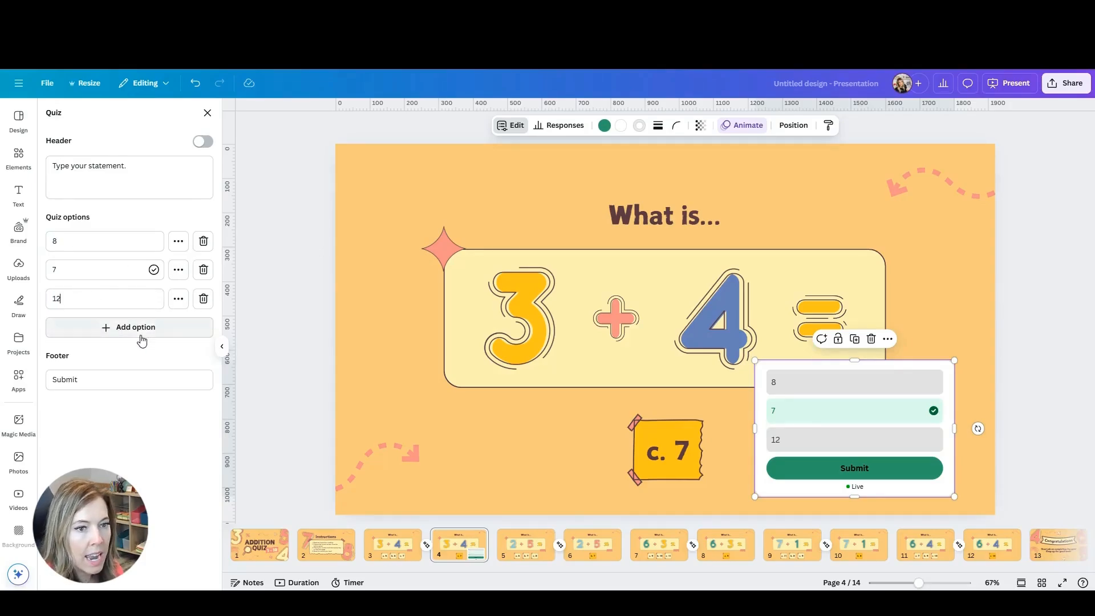
{"action": "left_click", "coordinate": [134, 327]}
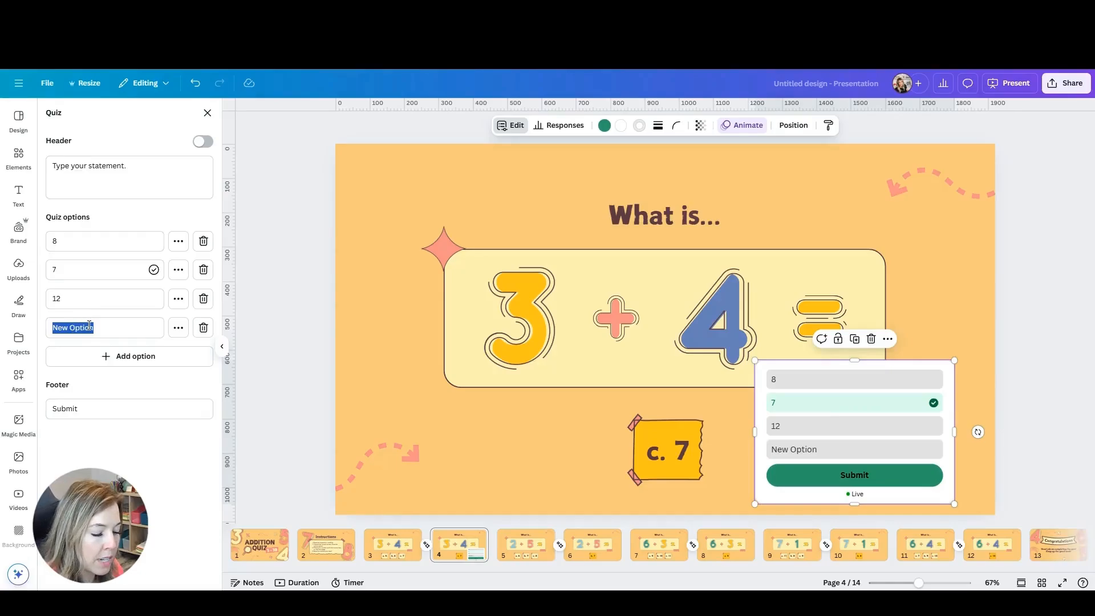
{"action": "type", "text": "10"}
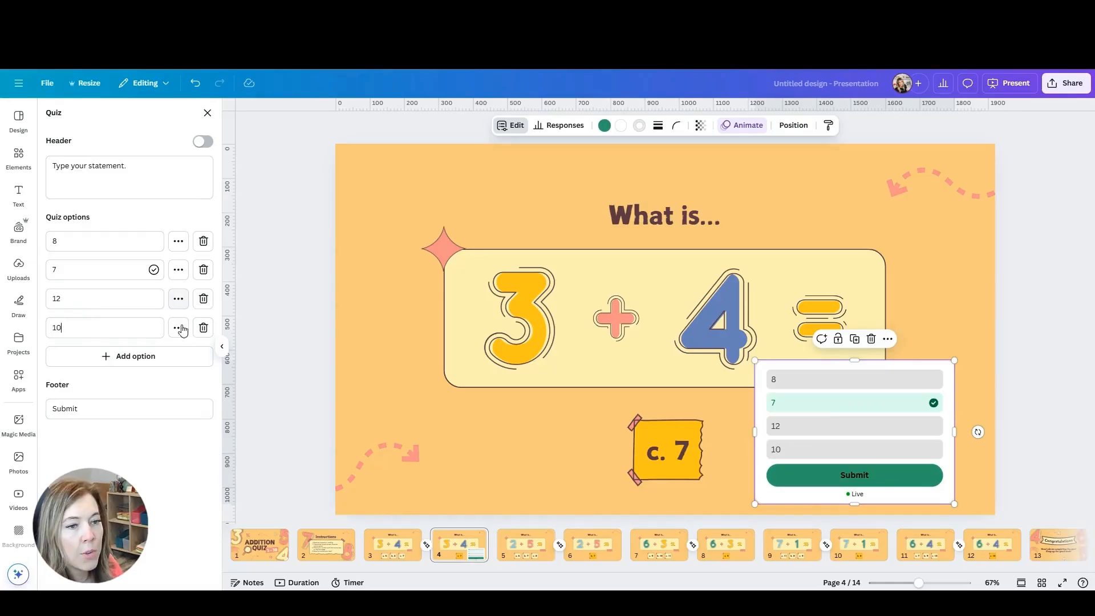
{"action": "left_click", "coordinate": [178, 299]}
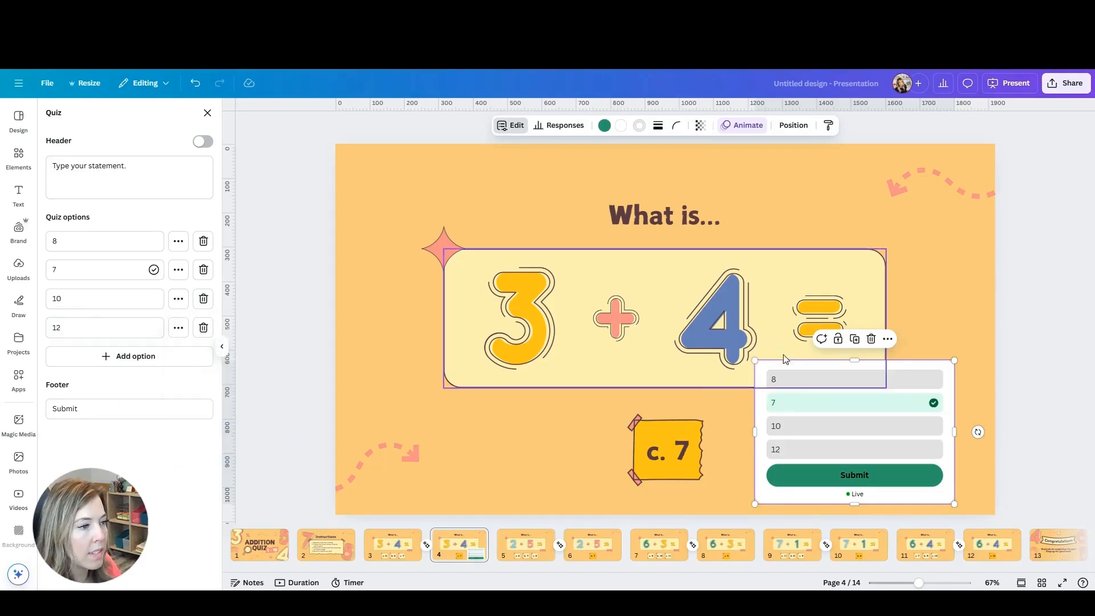
Recolour the 3 + 4 quiz coral, place it below the equation, and bring up the Present options.
{"action": "left_click", "coordinate": [604, 125]}
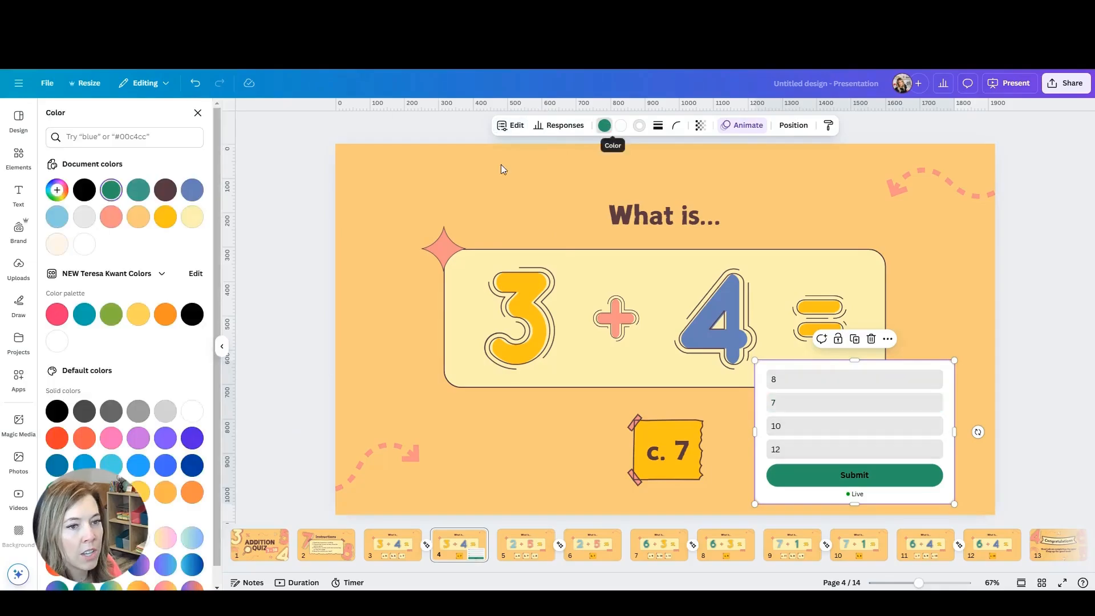
{"action": "left_click", "coordinate": [109, 217]}
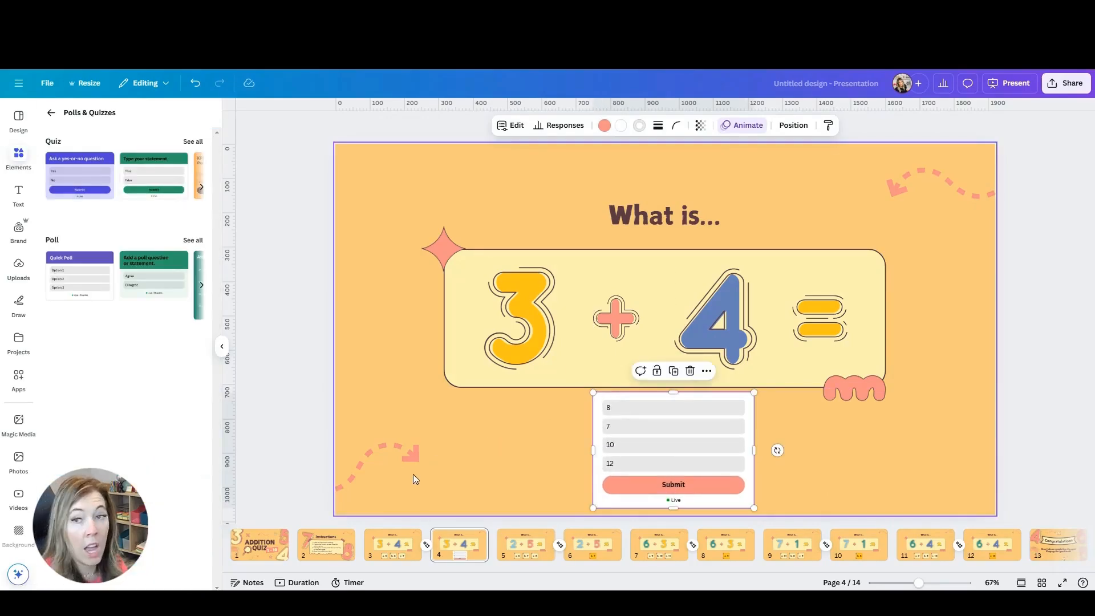
{"action": "left_click", "coordinate": [1066, 83]}
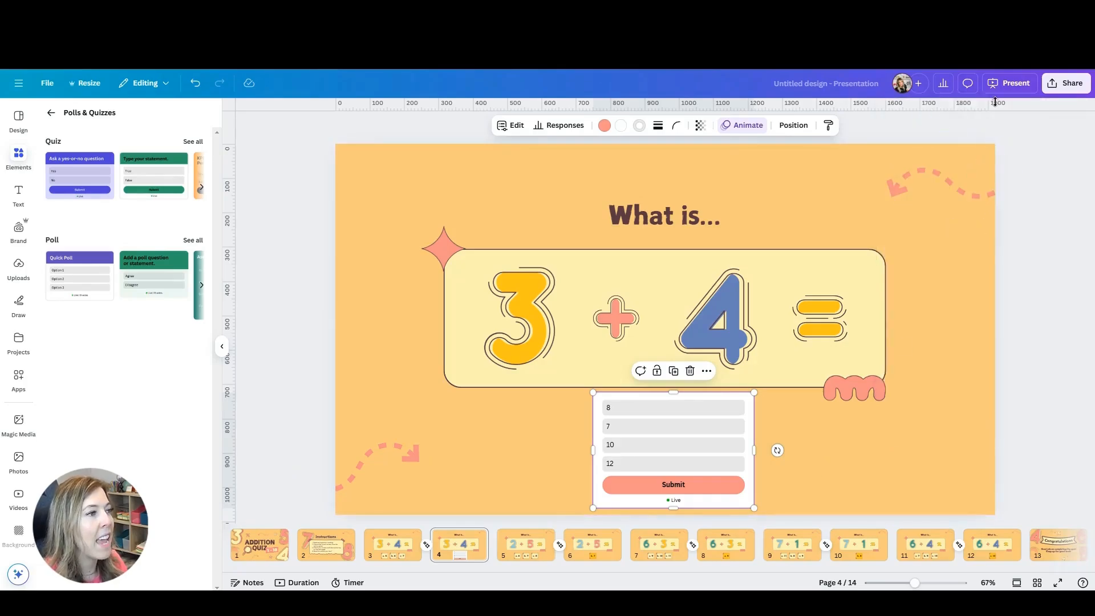
{"action": "left_click", "coordinate": [1007, 83]}
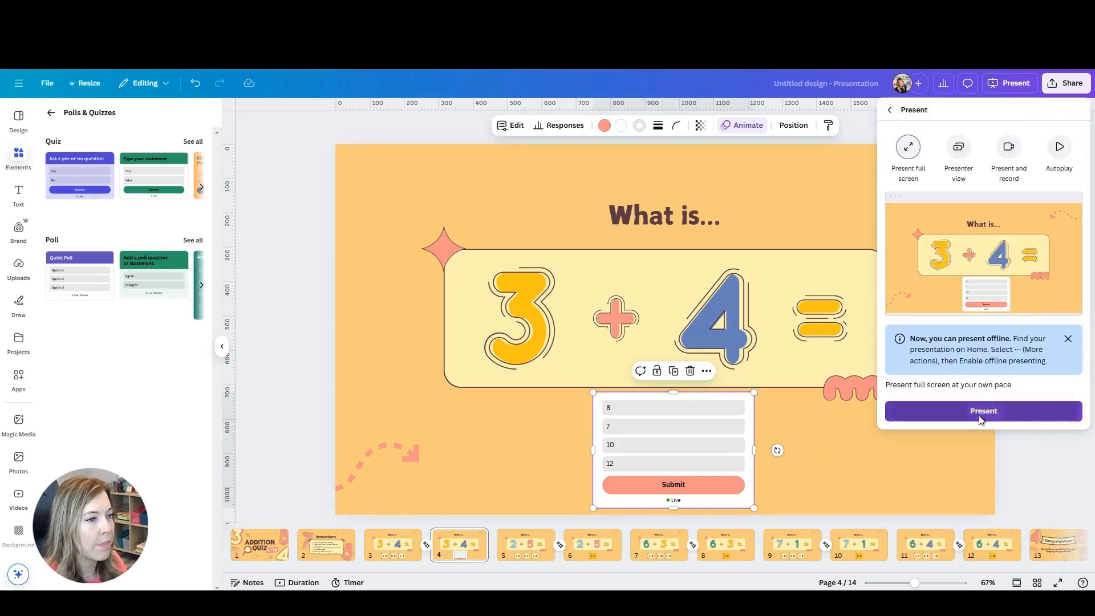
Present full screen, submit 7 to the 3 + 4 quiz, then exit back to the editor on the 2 + 5 slide.
{"action": "left_click", "coordinate": [982, 411]}
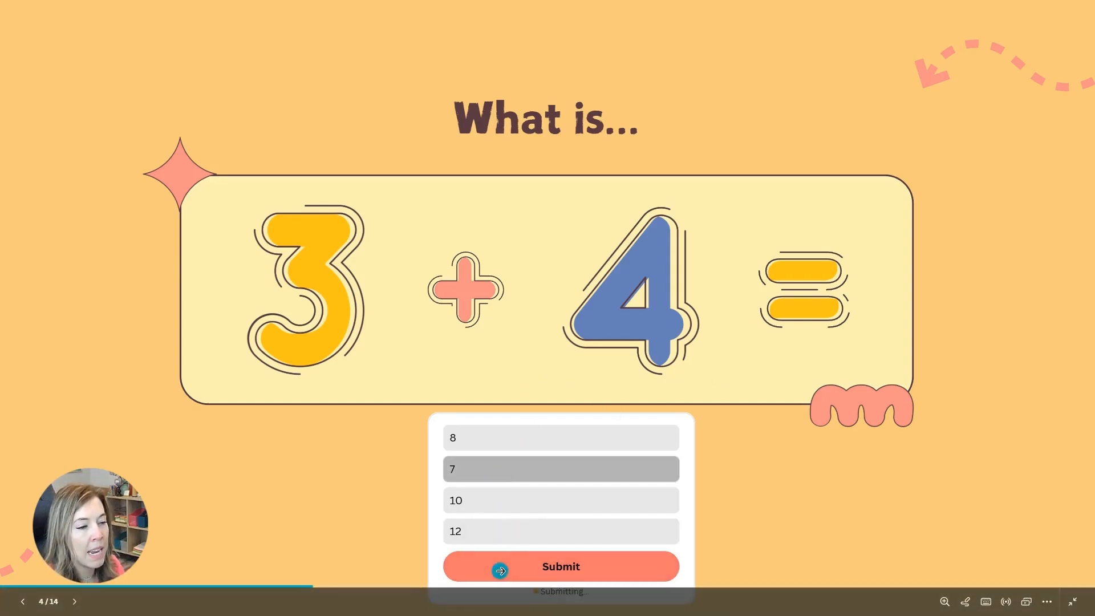
{"action": "left_click", "coordinate": [559, 566]}
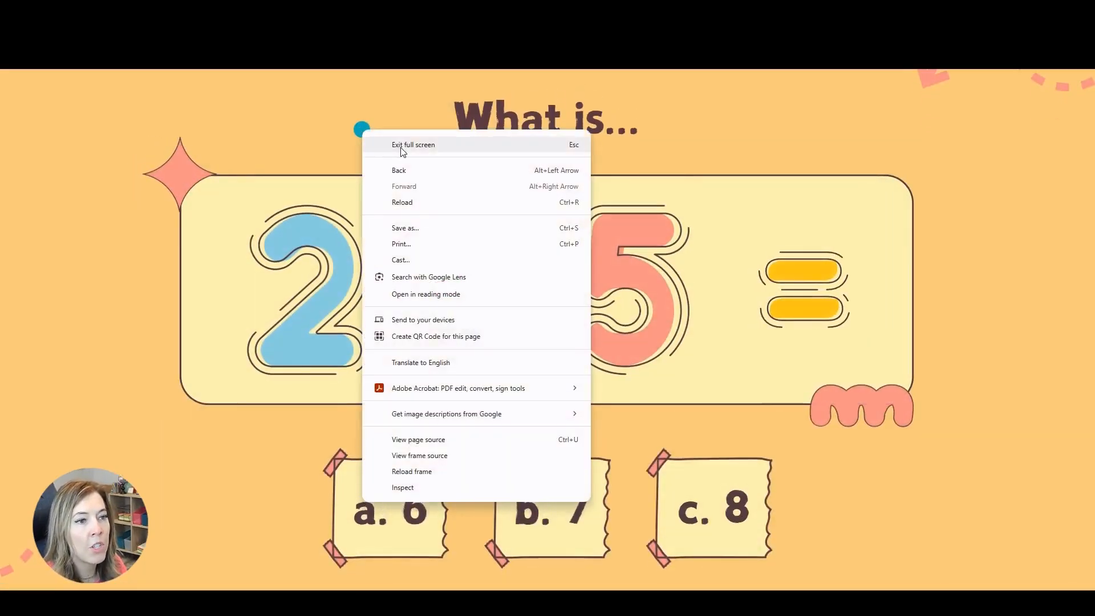
{"action": "left_click", "coordinate": [413, 144]}
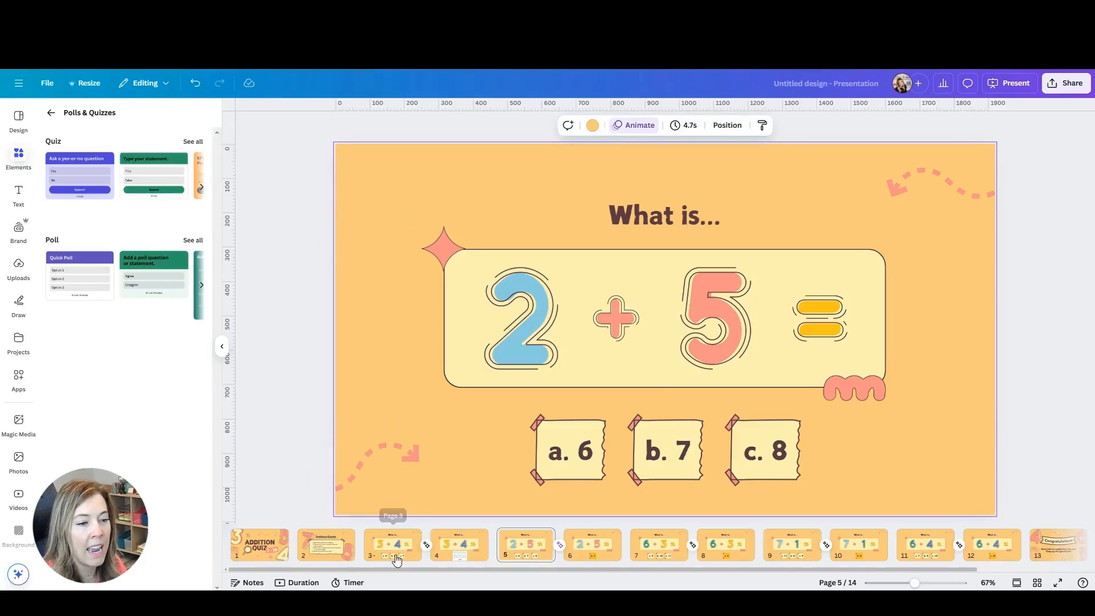
Select the 3 + 4 quiz, present the 2 + 5 slide and submit 8 as its answer.
{"action": "left_click", "coordinate": [458, 544]}
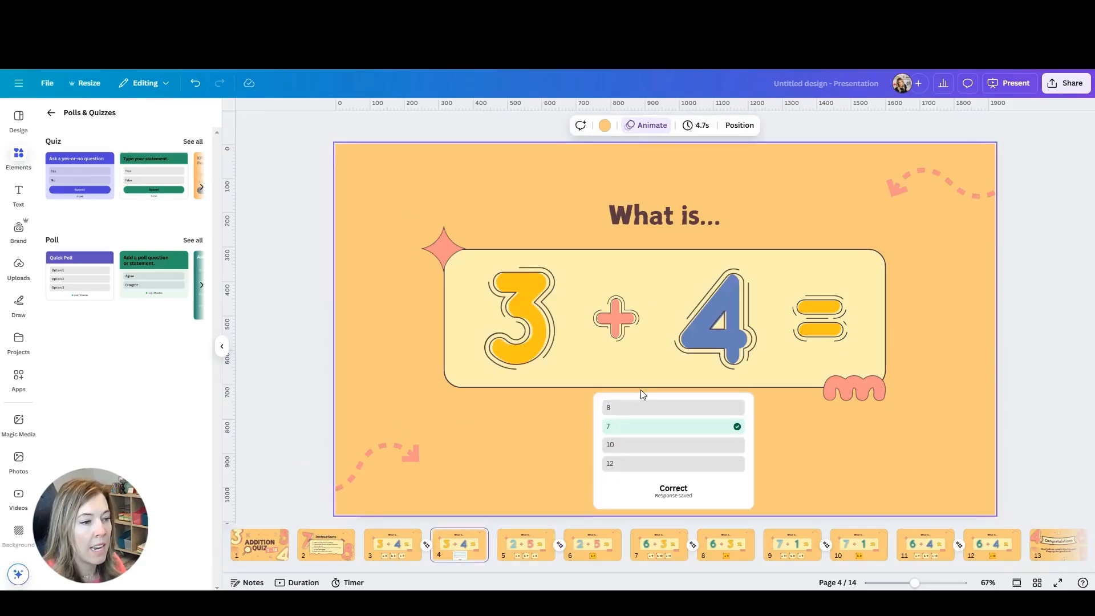
{"action": "left_click", "coordinate": [673, 433]}
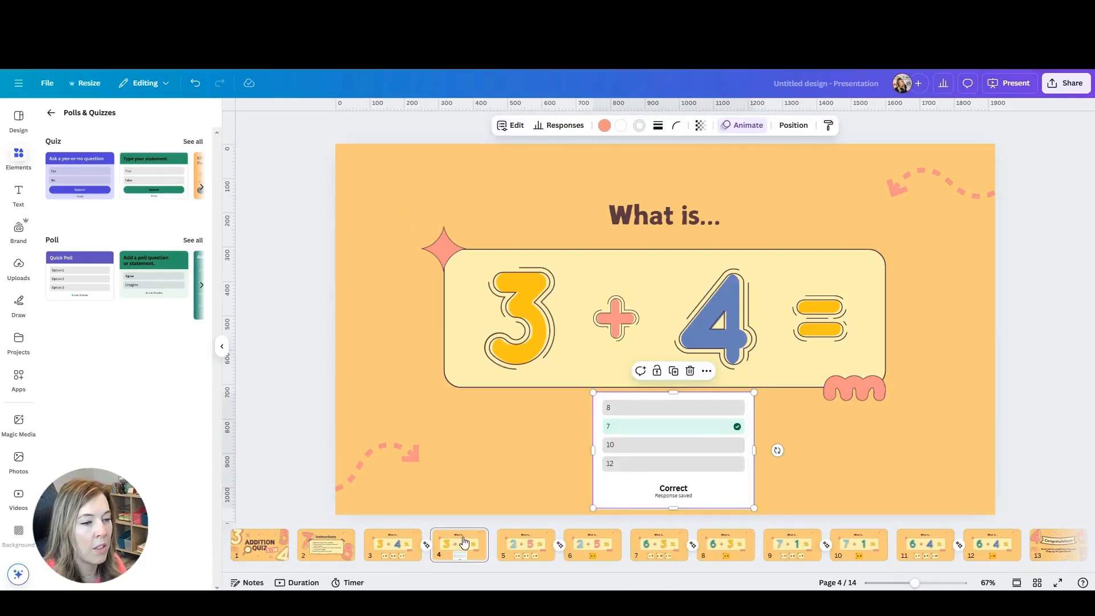
{"action": "left_click", "coordinate": [1014, 82]}
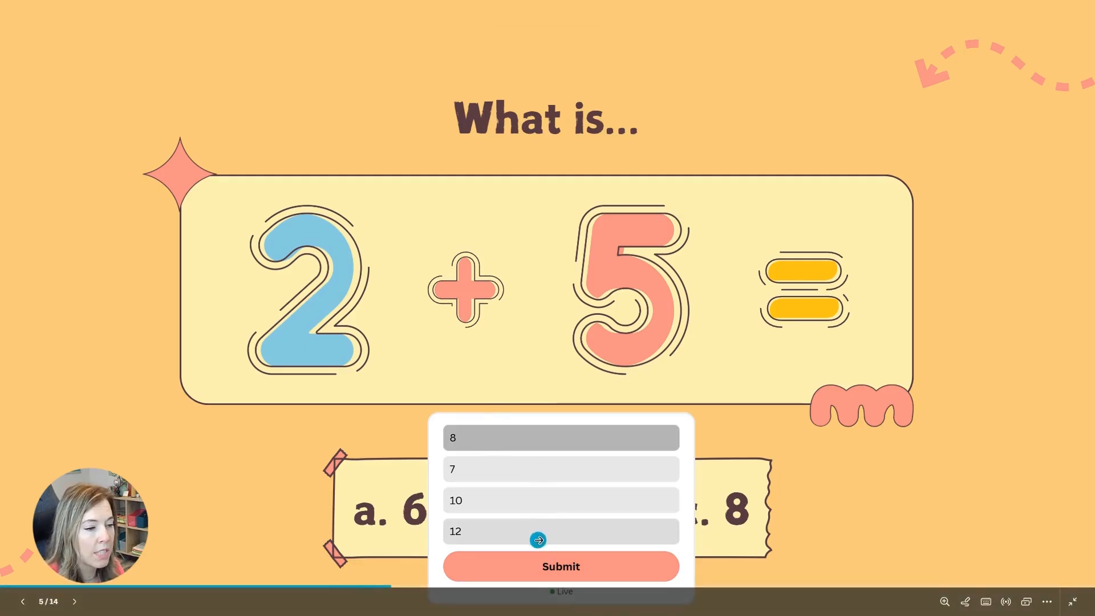
{"action": "left_click", "coordinate": [560, 566]}
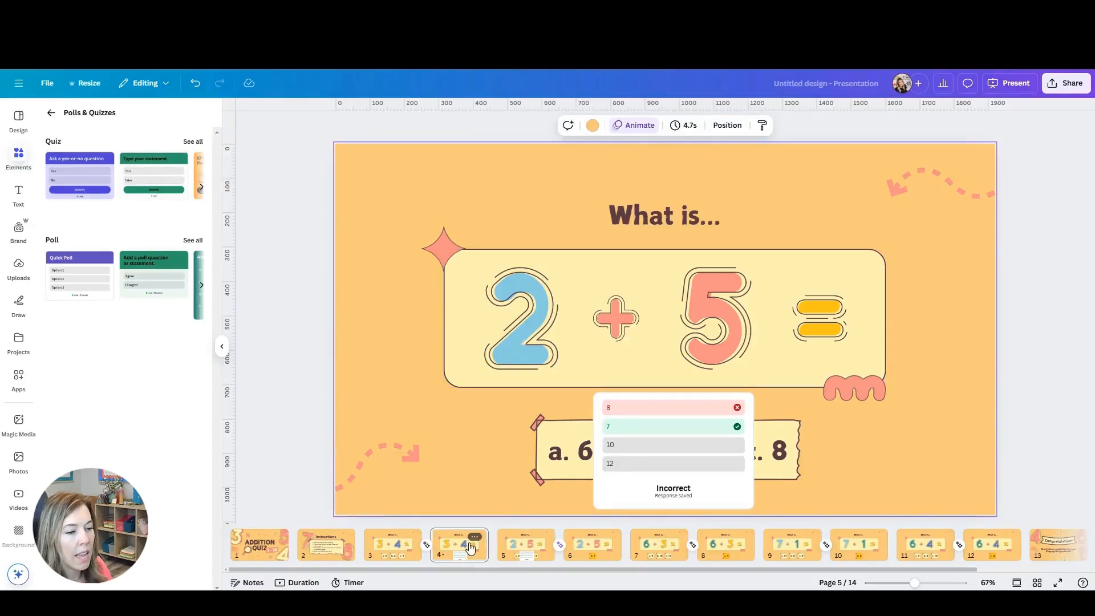
Review the saved Correct and Incorrect responses on both quiz slides, then return to the Canva home page.
{"action": "left_click", "coordinate": [459, 544]}
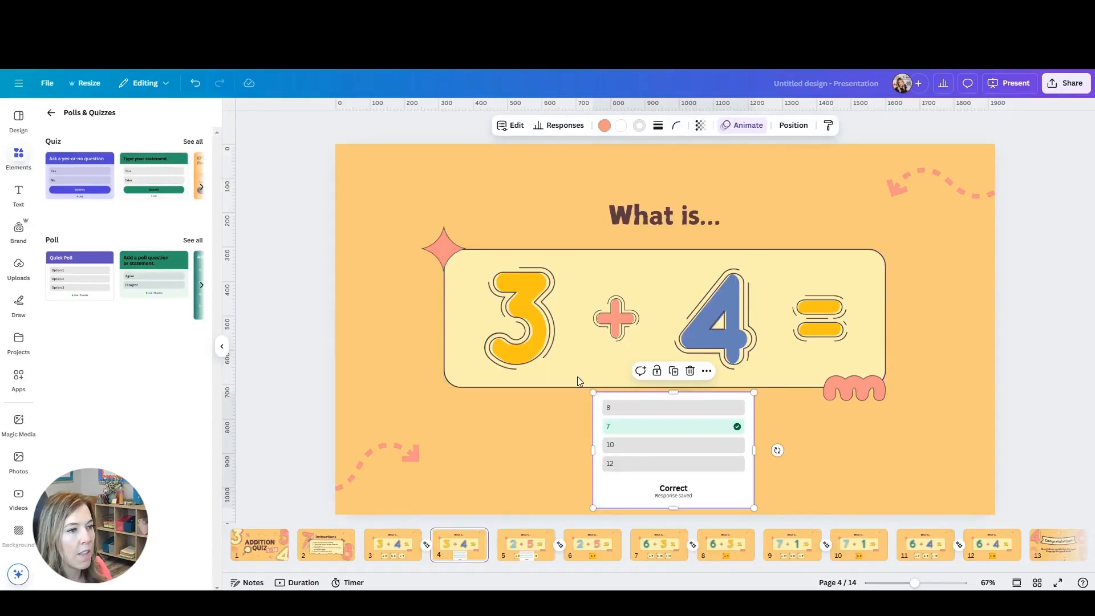
{"action": "left_click", "coordinate": [564, 124]}
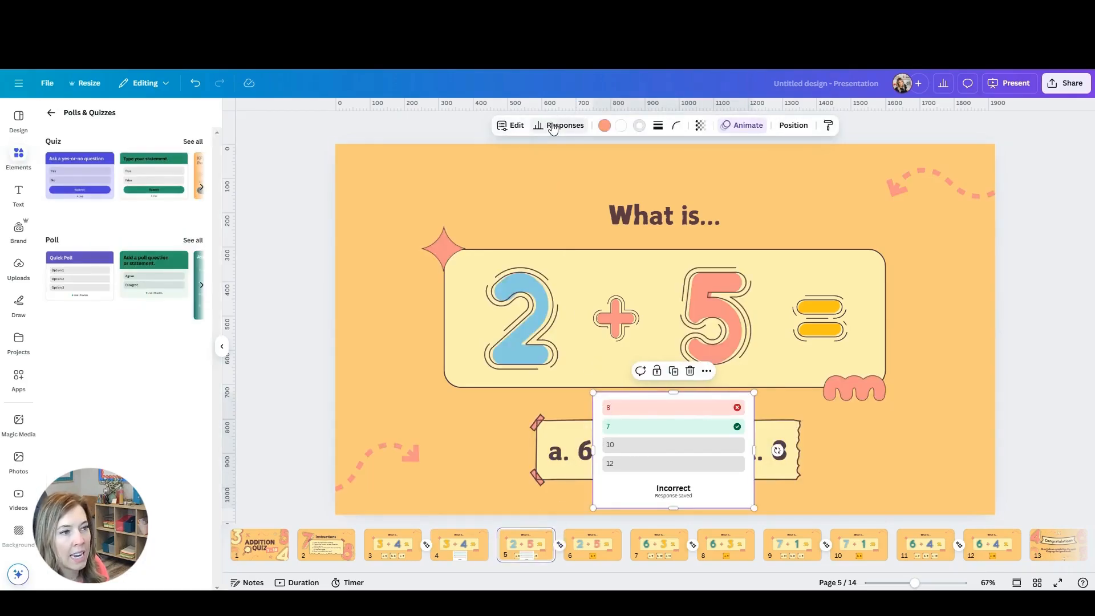
{"action": "left_click", "coordinate": [564, 125]}
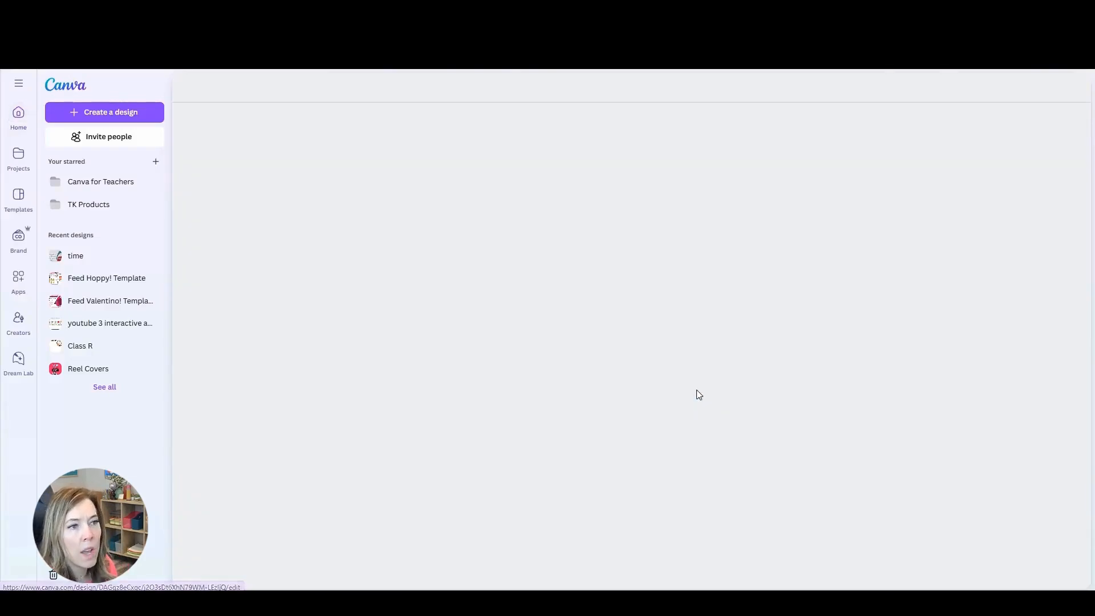
Open the Digital Escape deck from Recent designs and start editing its Codebreaker slide.
{"action": "left_click", "coordinate": [75, 255]}
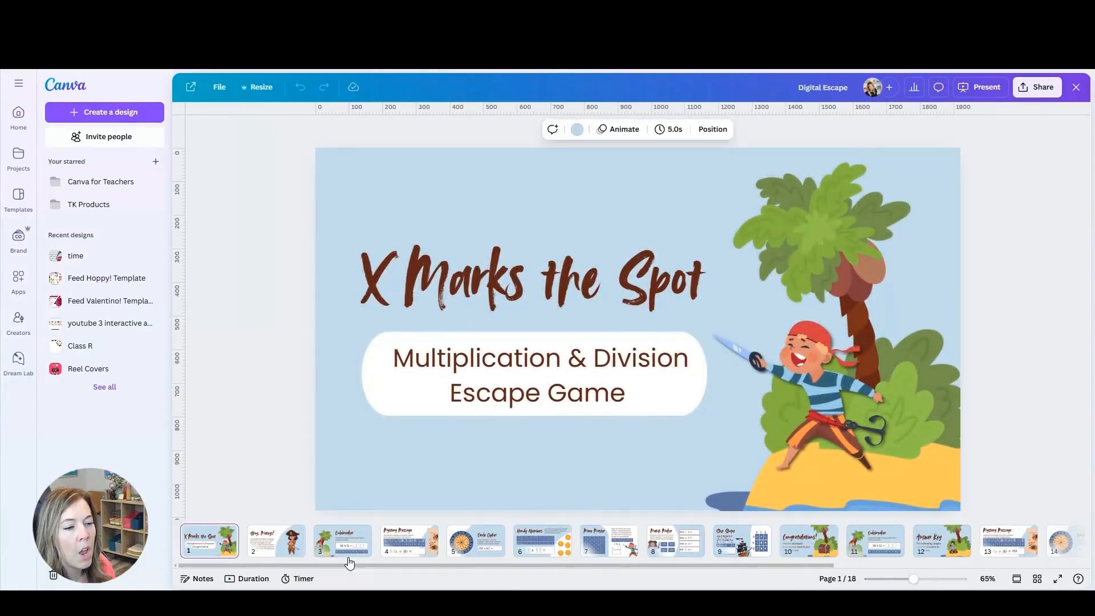
{"action": "left_click", "coordinate": [342, 541]}
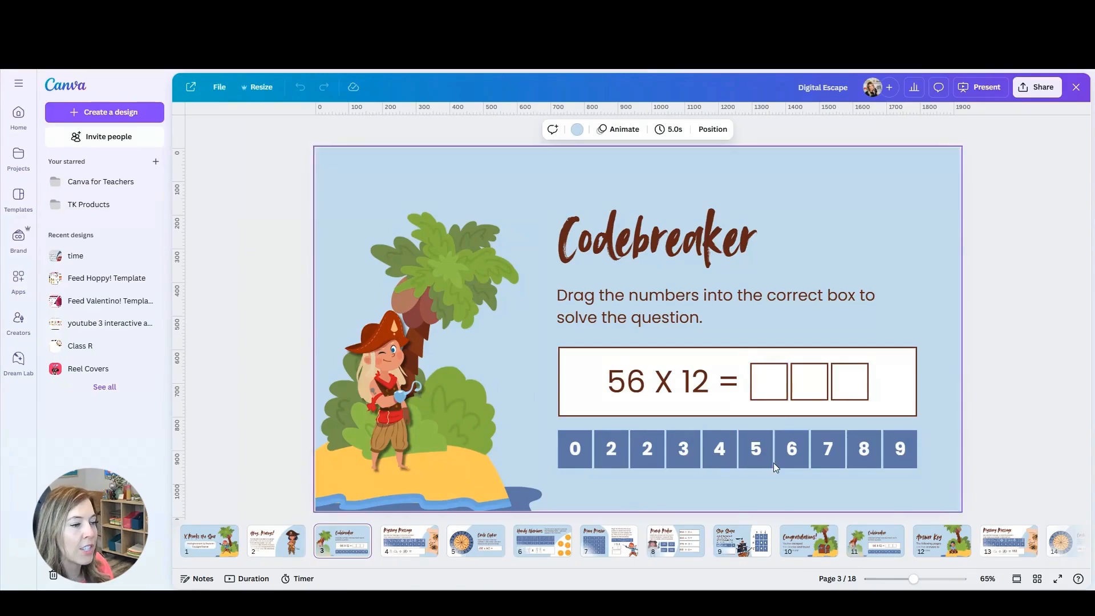
{"action": "left_click", "coordinate": [827, 448]}
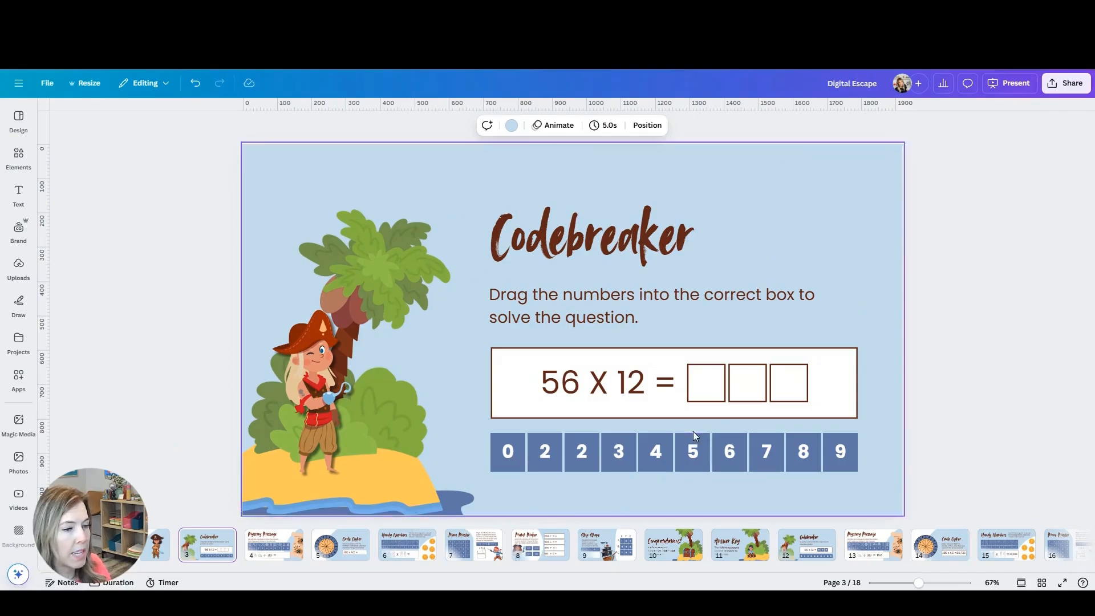
Fill the Codebreaker boxes with 6, 7 and 2, then move to the Mystery Message slide.
{"action": "left_click", "coordinate": [706, 382]}
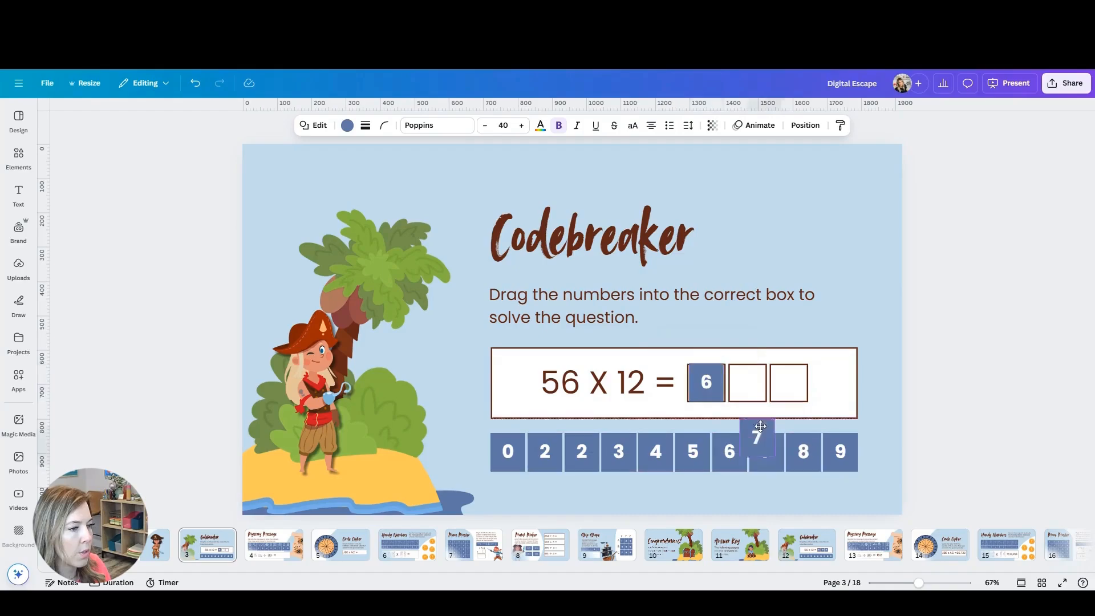
{"action": "left_click_drag", "start_coordinate": [756, 438], "coordinate": [747, 382]}
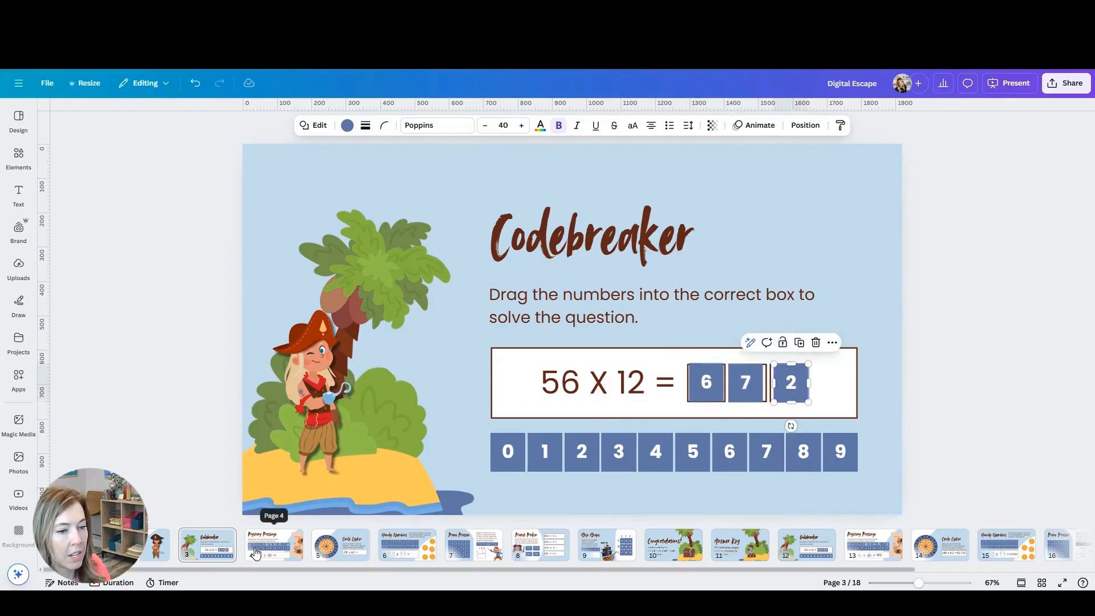
{"action": "left_click", "coordinate": [273, 545]}
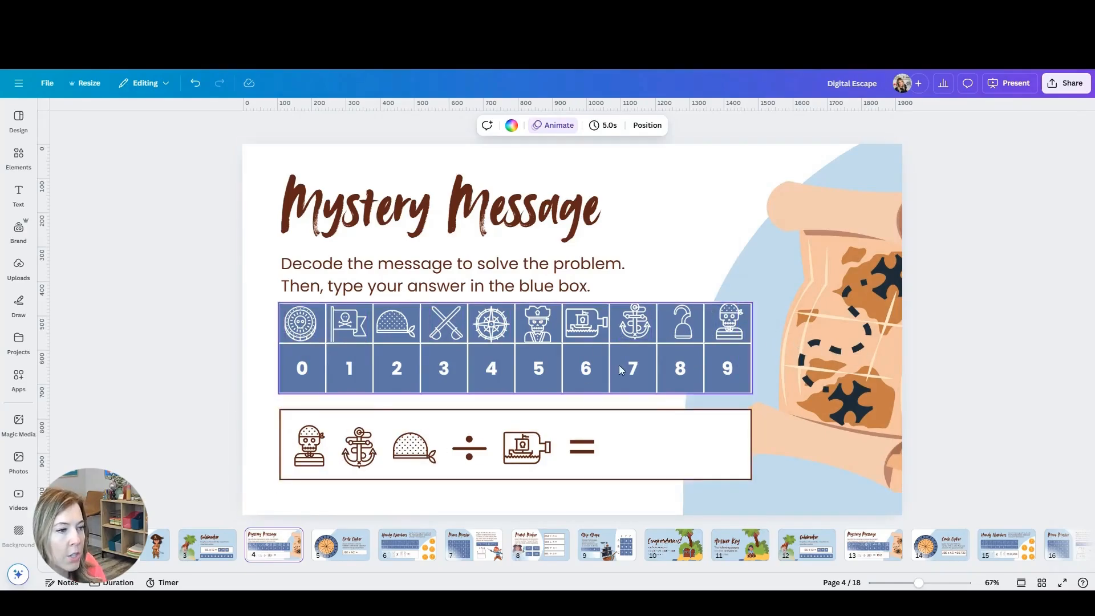
{"action": "mouse_move", "coordinate": [720, 384]}
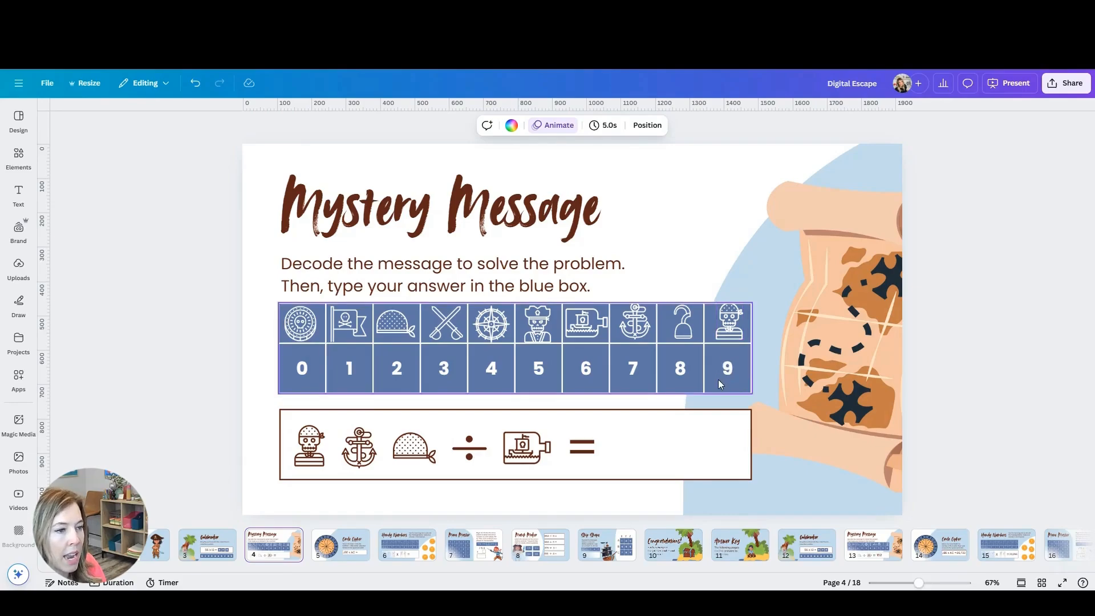
{"action": "mouse_move", "coordinate": [391, 398]}
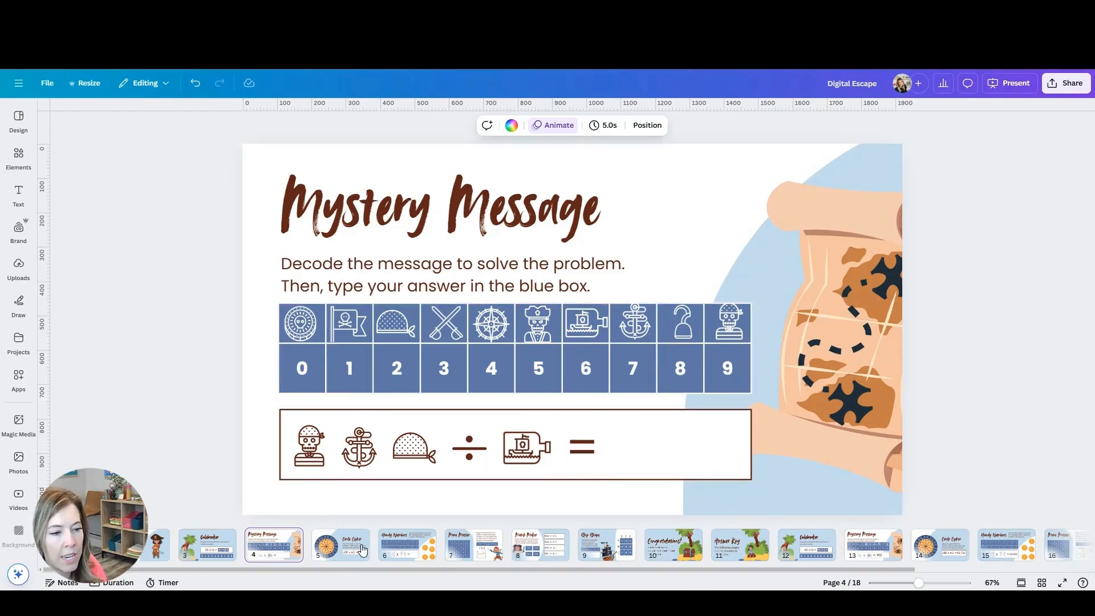
Show the Circle Cipher slide with its letter wheel and the JBE x AC problem.
{"action": "left_click", "coordinate": [340, 545]}
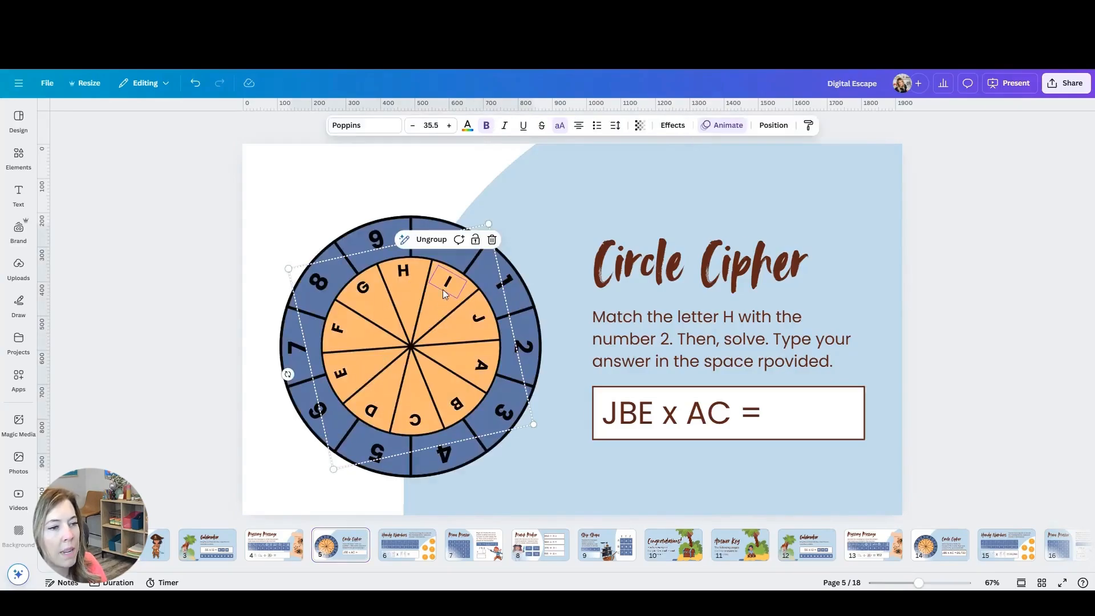